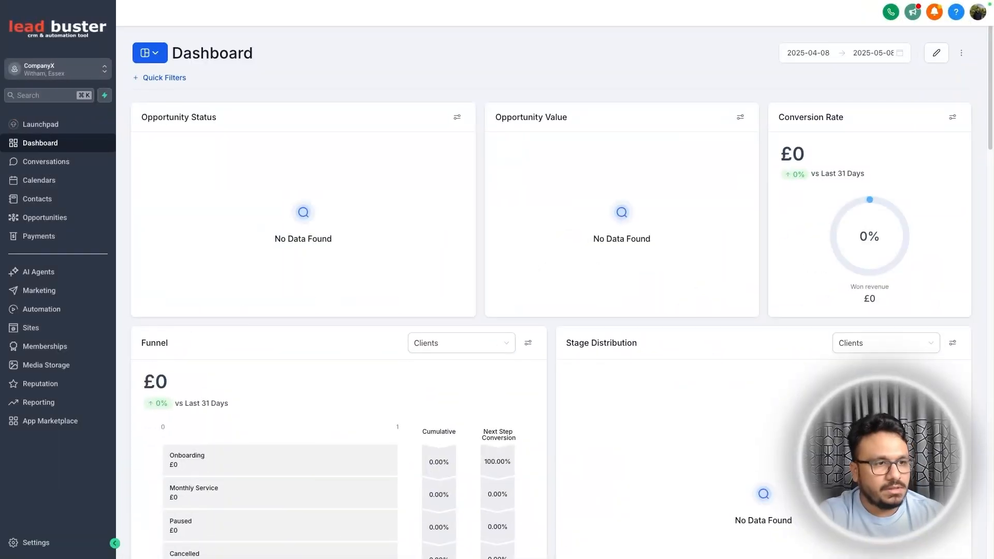
pyautogui.moveTo(66, 295)
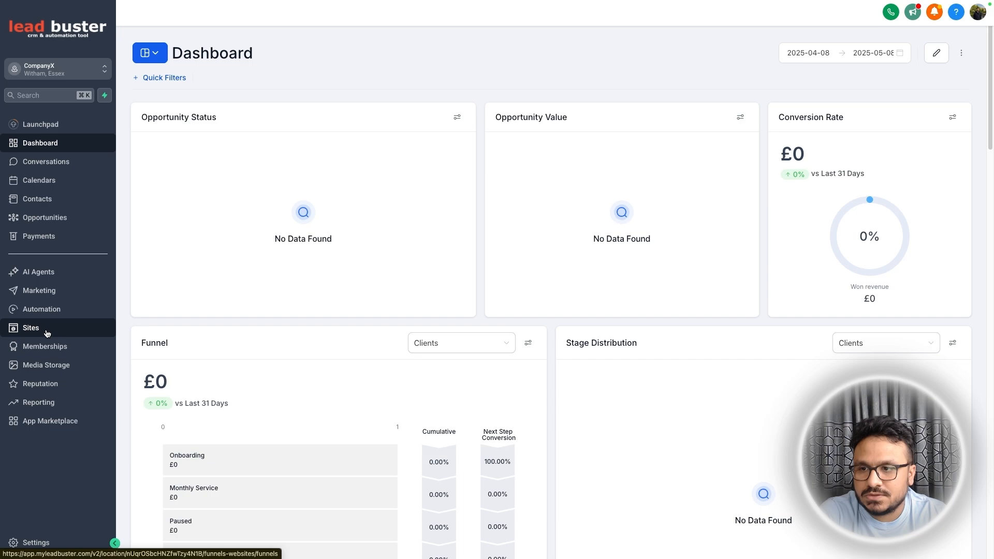
# Go to Sites > Chat Widget and choose Edit from Chat Widget1's three-dot menu.
pyautogui.click(30, 329)
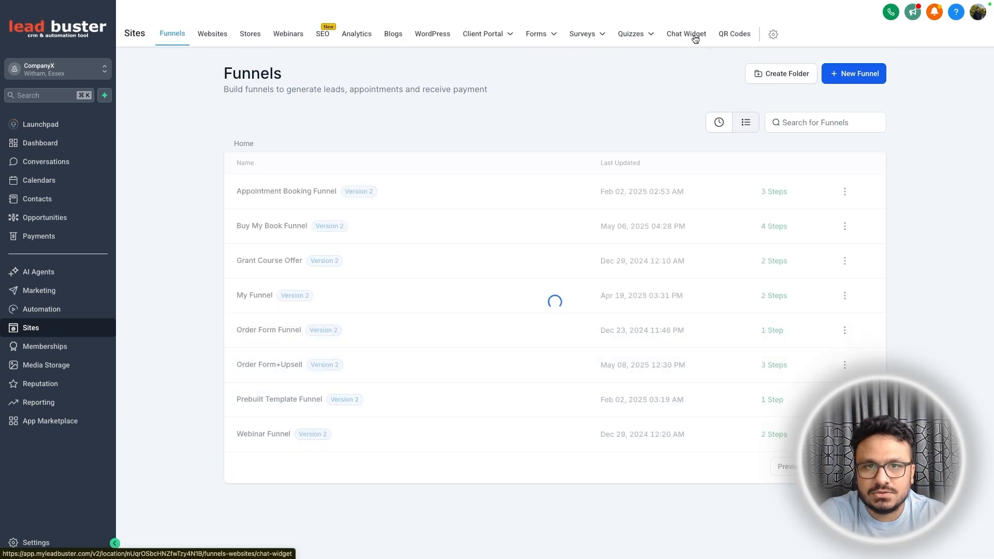
pyautogui.click(685, 33)
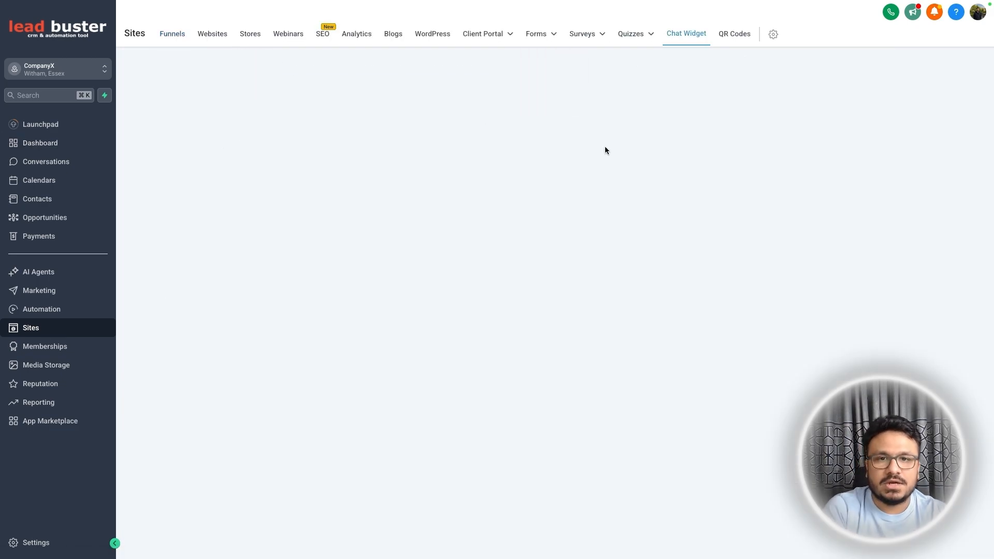
pyautogui.click(686, 33)
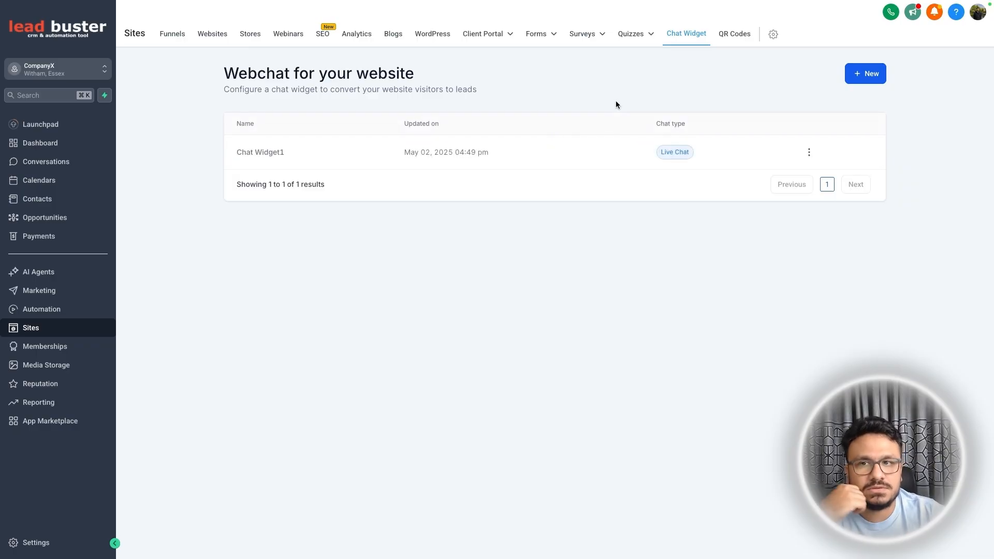
pyautogui.click(809, 152)
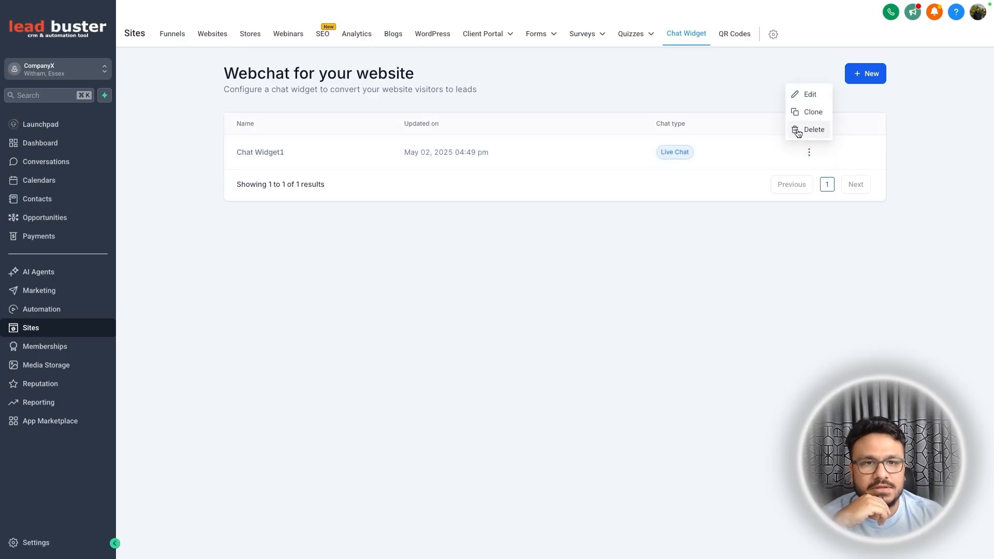
pyautogui.click(814, 130)
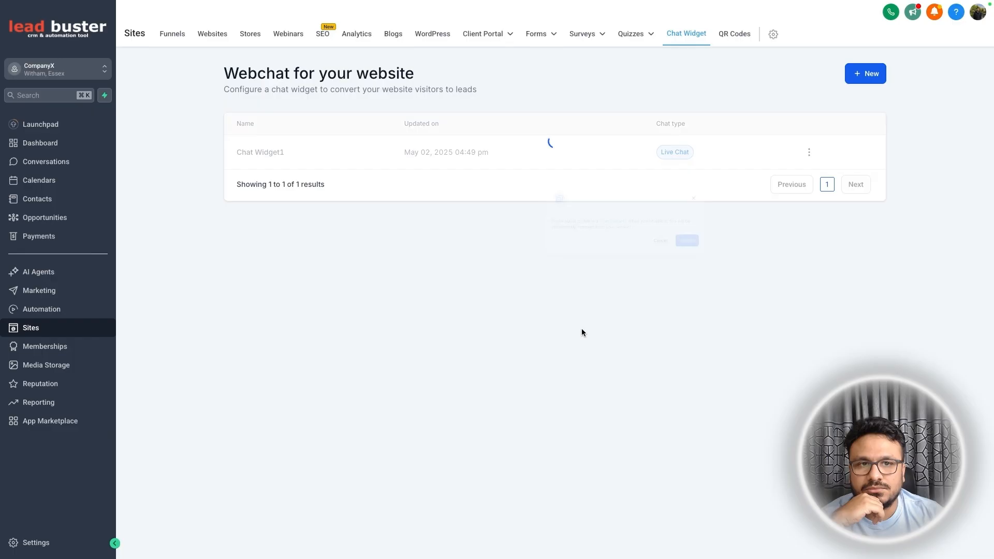
pyautogui.click(865, 72)
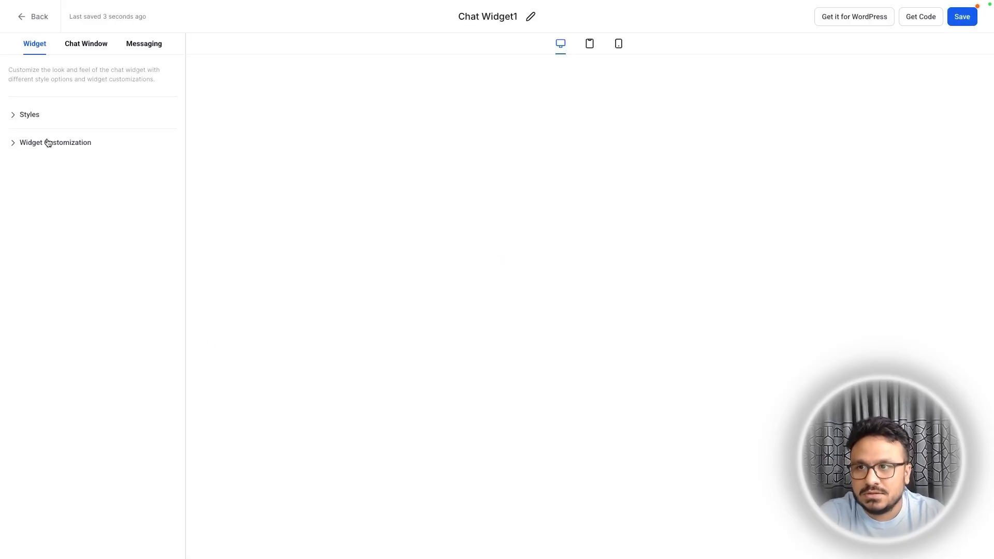
# Under Styles, switch Chat Widget1 to the green colour theme.
pyautogui.click(143, 44)
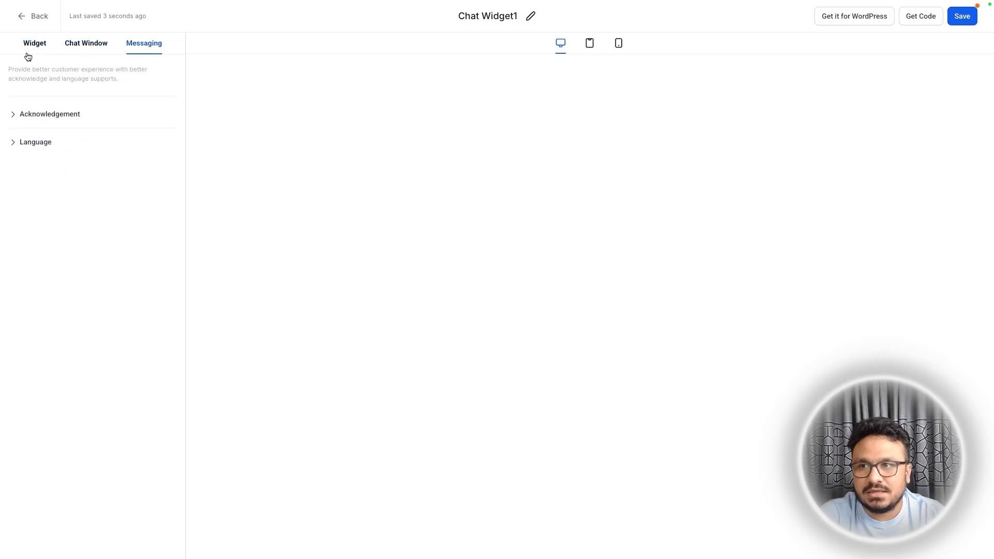
pyautogui.click(34, 44)
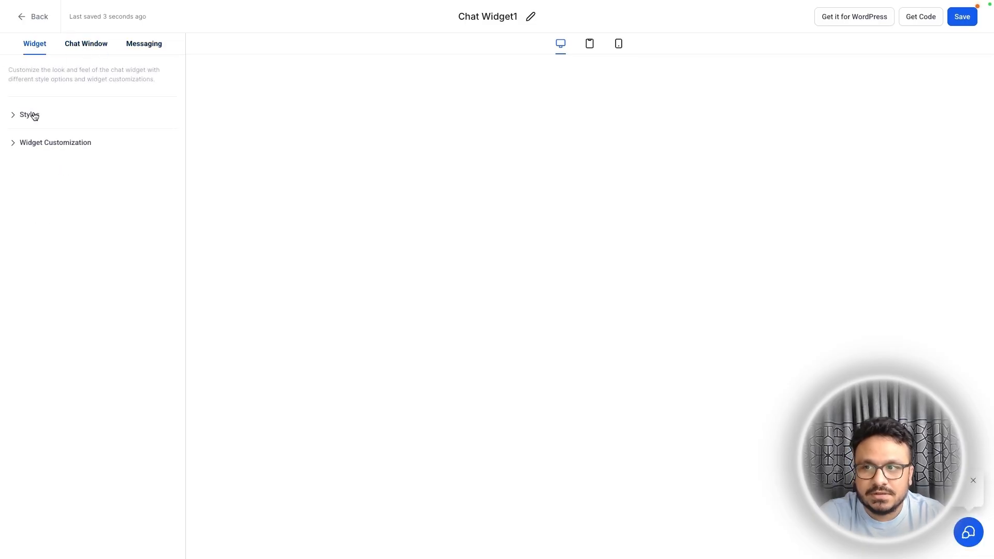
pyautogui.click(29, 115)
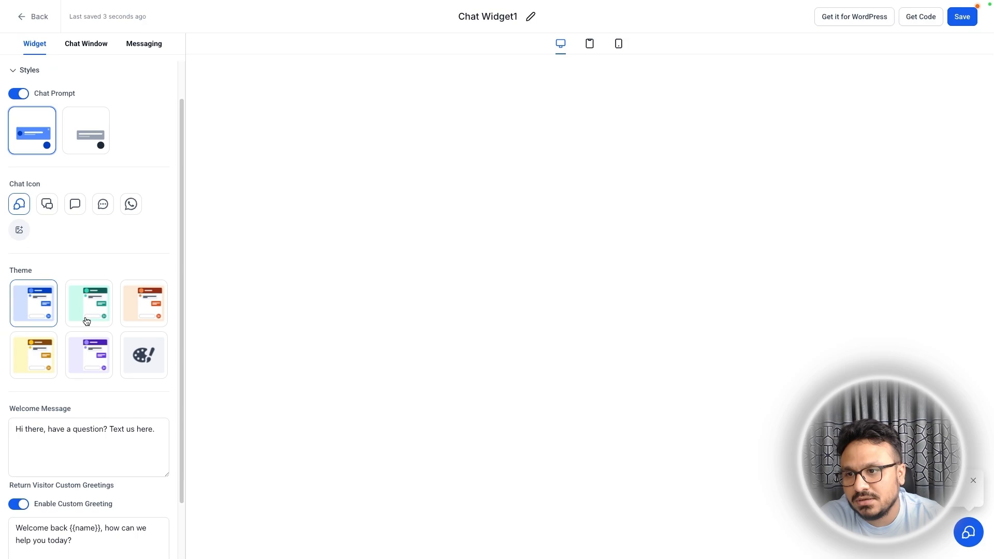
pyautogui.click(47, 204)
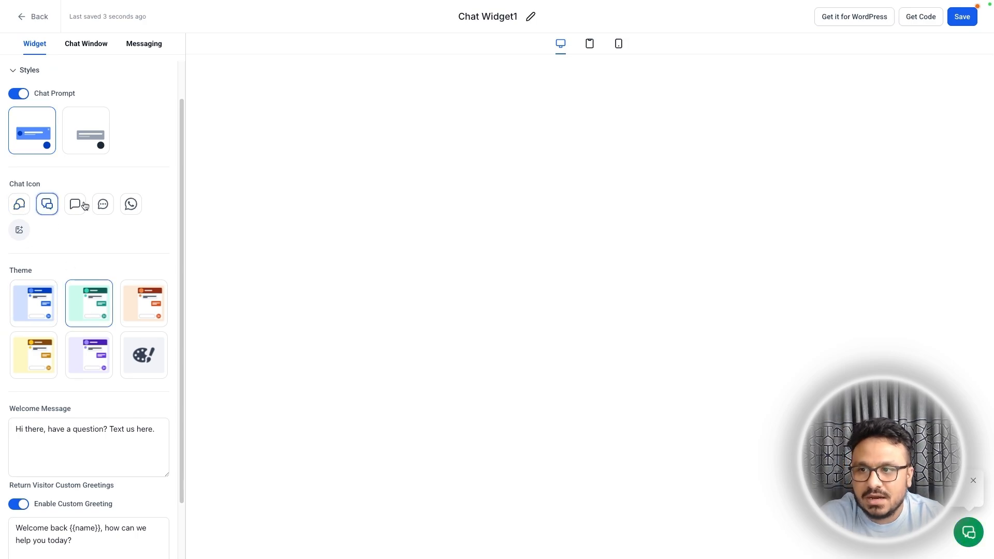
pyautogui.click(19, 204)
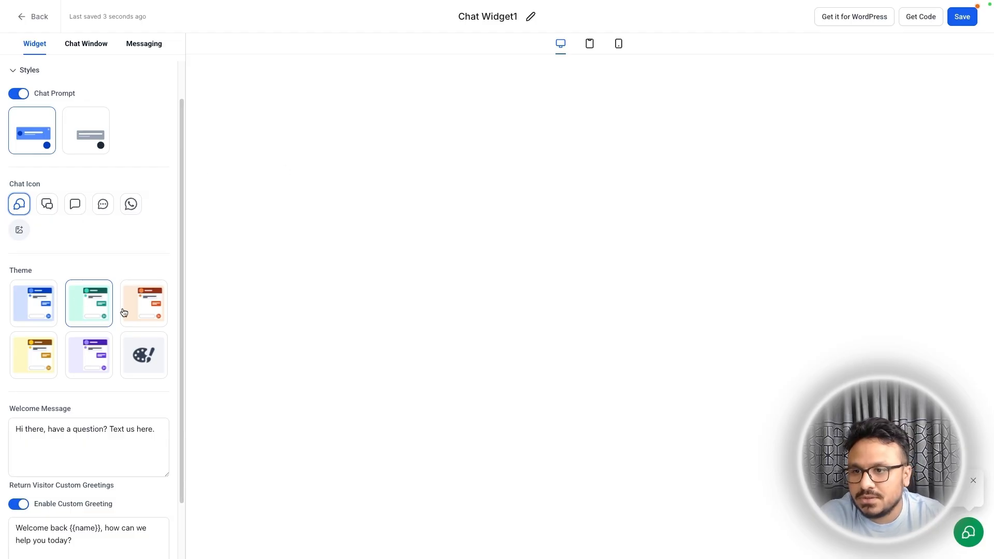
# Review the custom colour theme options below the theme thumbnails.
pyautogui.click(89, 304)
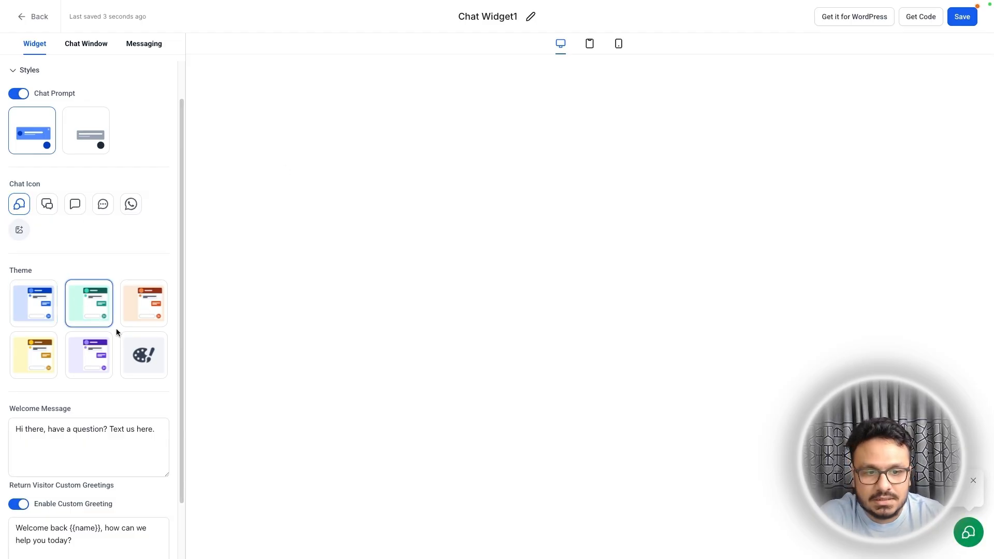
pyautogui.scroll(-3)
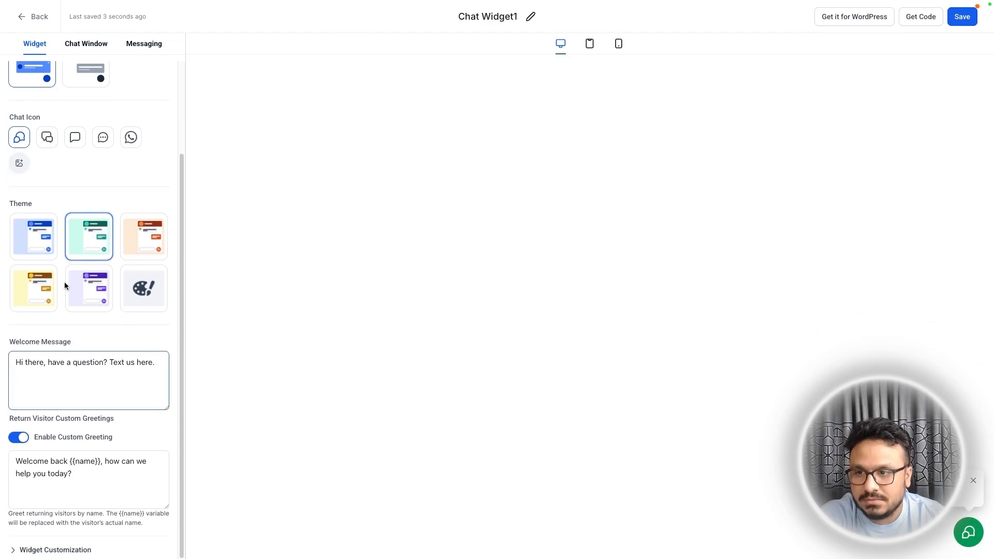
pyautogui.click(143, 288)
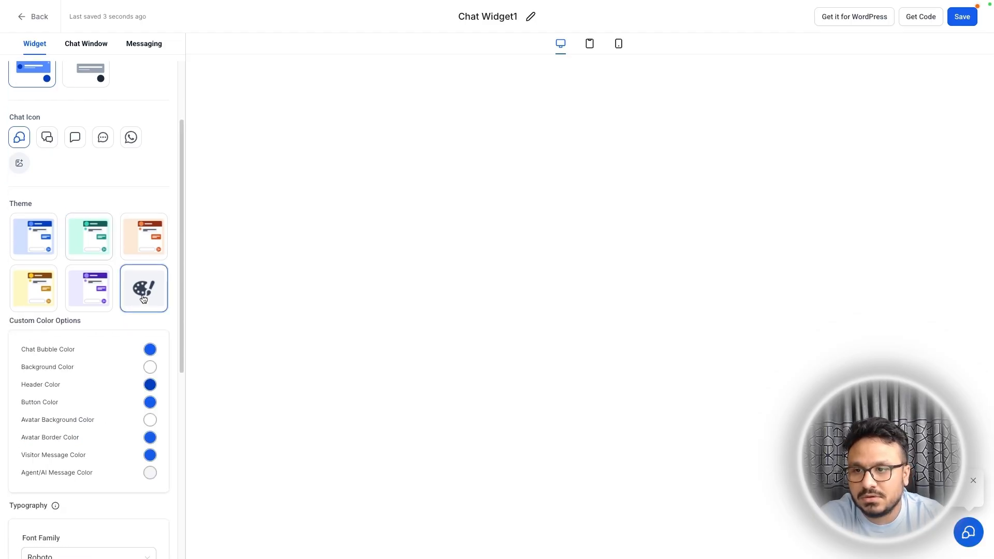
pyautogui.scroll(-3)
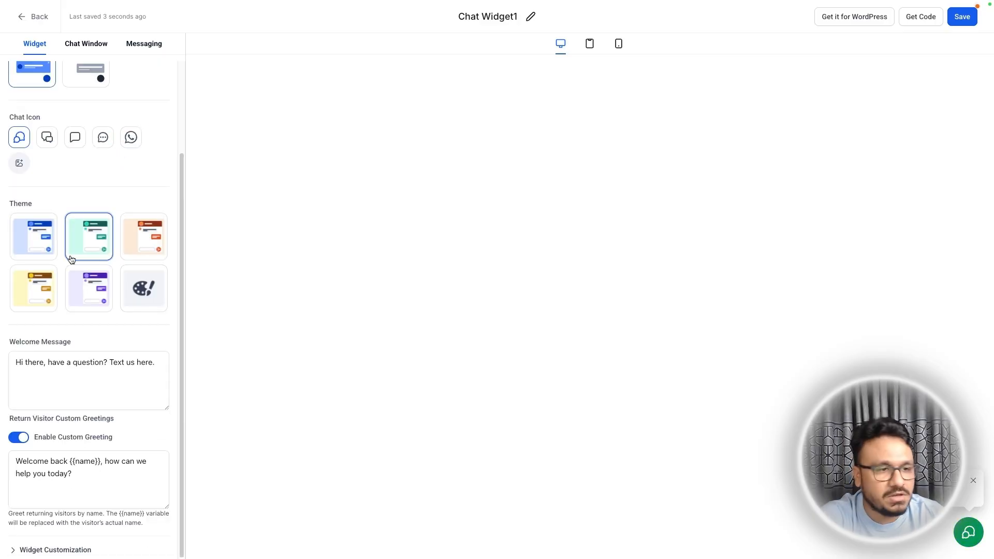
# Select the Return Visitor Custom Greeting text 'Welcome back {{name}}' without changing it.
pyautogui.tripleClick(84, 363)
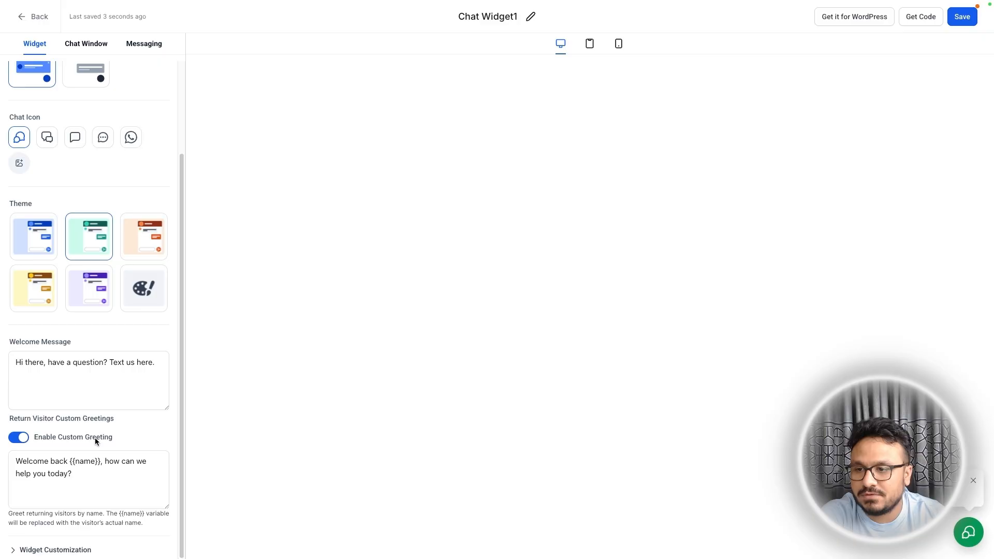
pyautogui.doubleClick(88, 362)
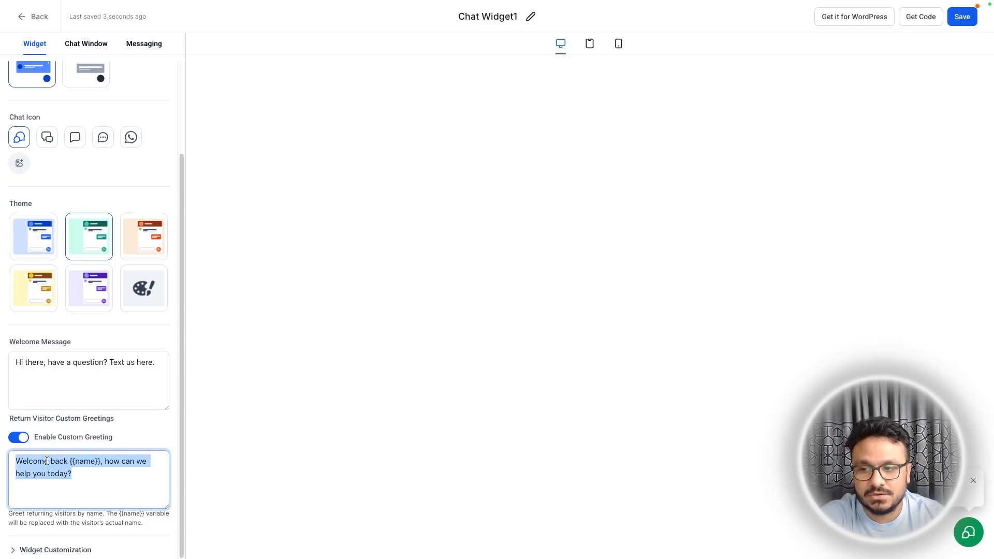
pyautogui.moveTo(124, 452)
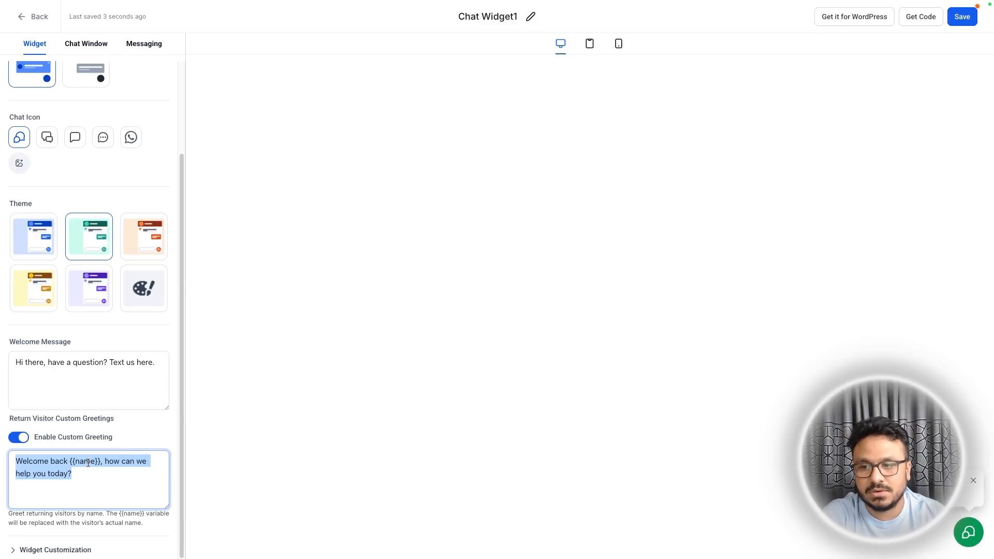
pyautogui.moveTo(163, 440)
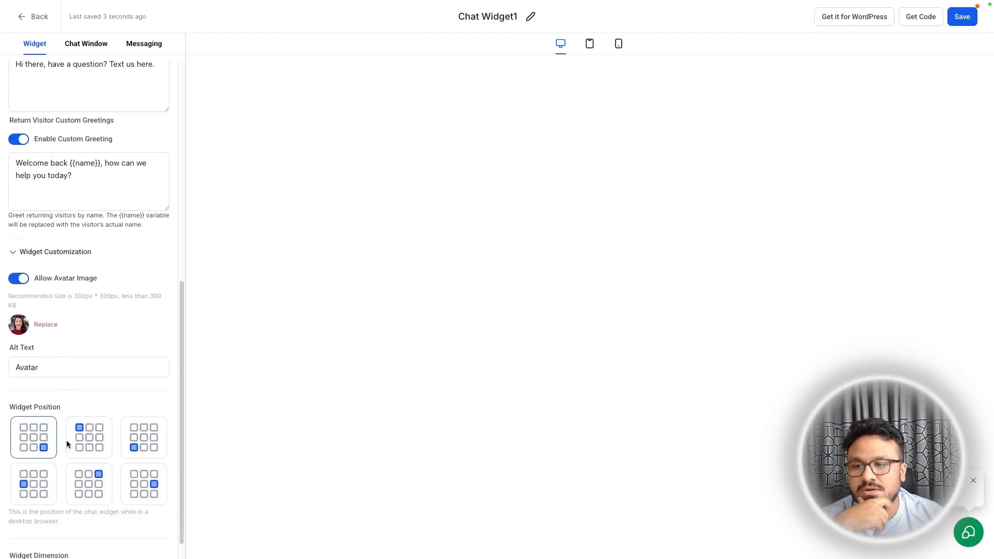
# Try the bottom-left widget position, then keep it at bottom-right.
pyautogui.scroll(-3)
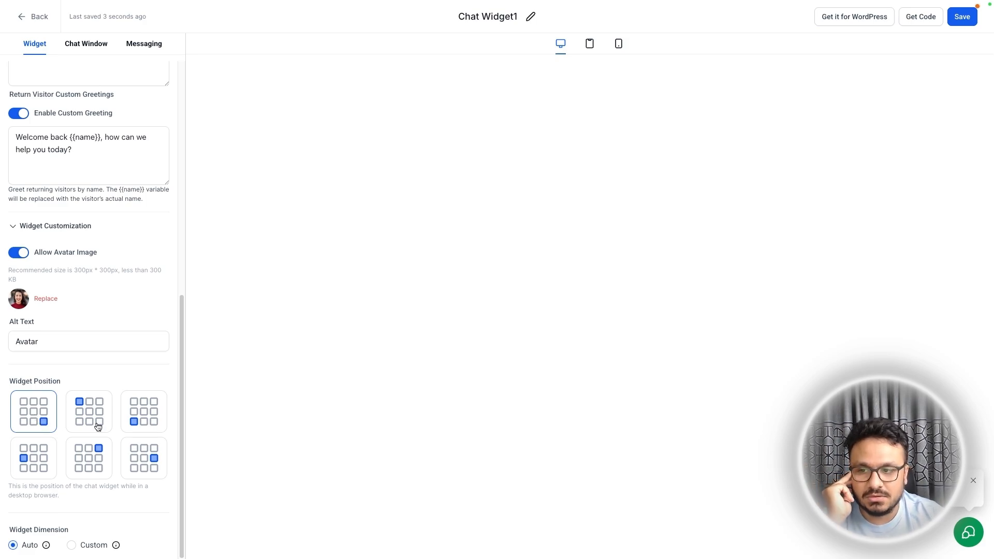
pyautogui.click(143, 411)
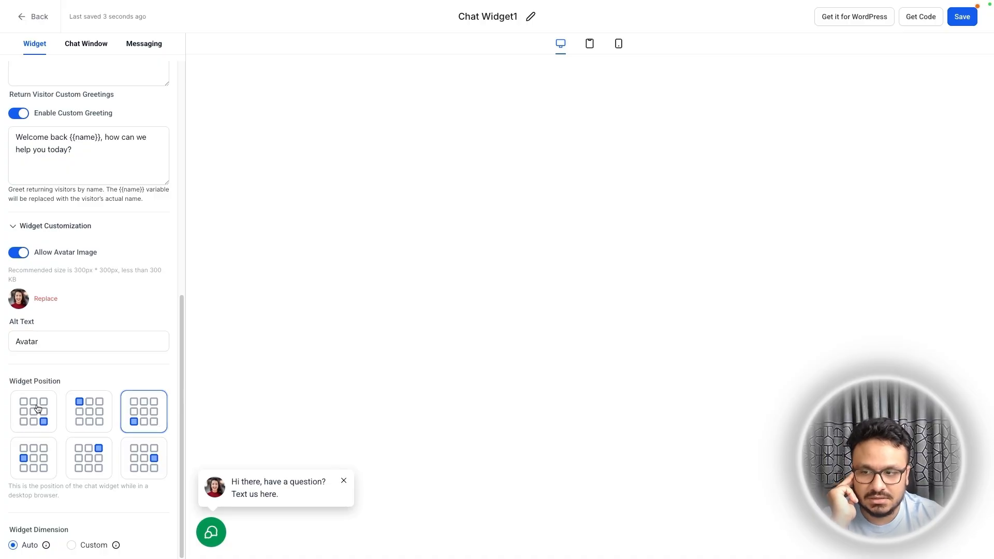
pyautogui.click(33, 412)
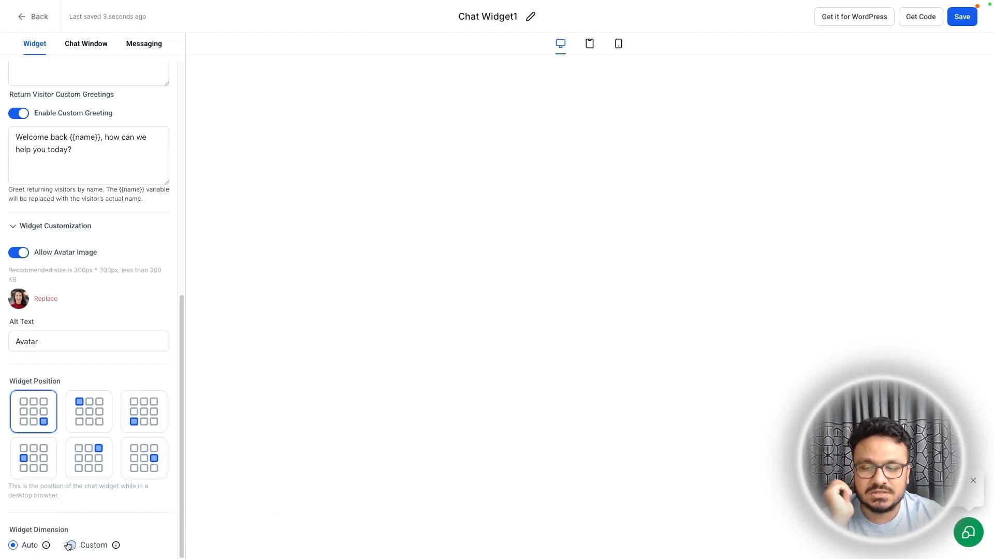
# Set Widget Dimension to Custom, 340 px wide by 625 px tall.
pyautogui.click(72, 546)
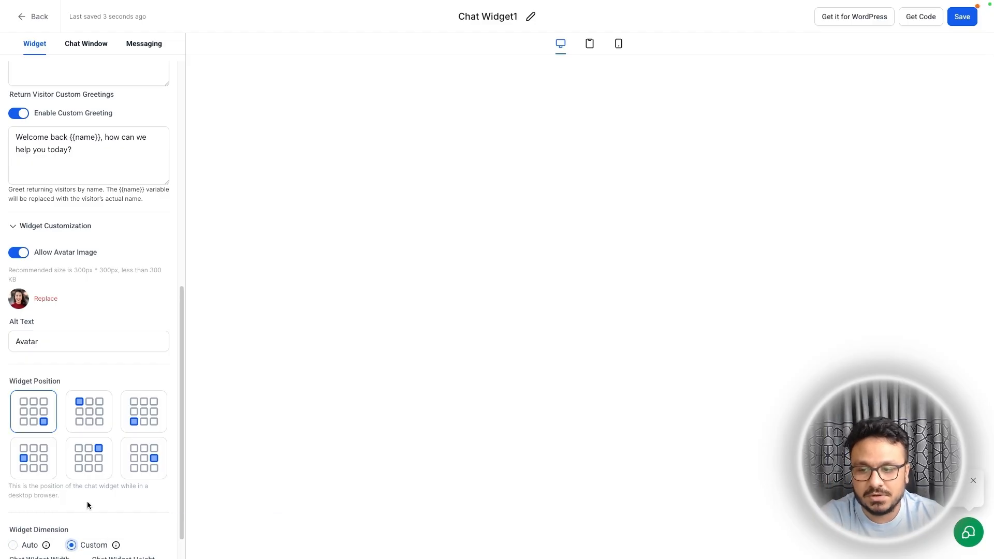
pyautogui.scroll(-3)
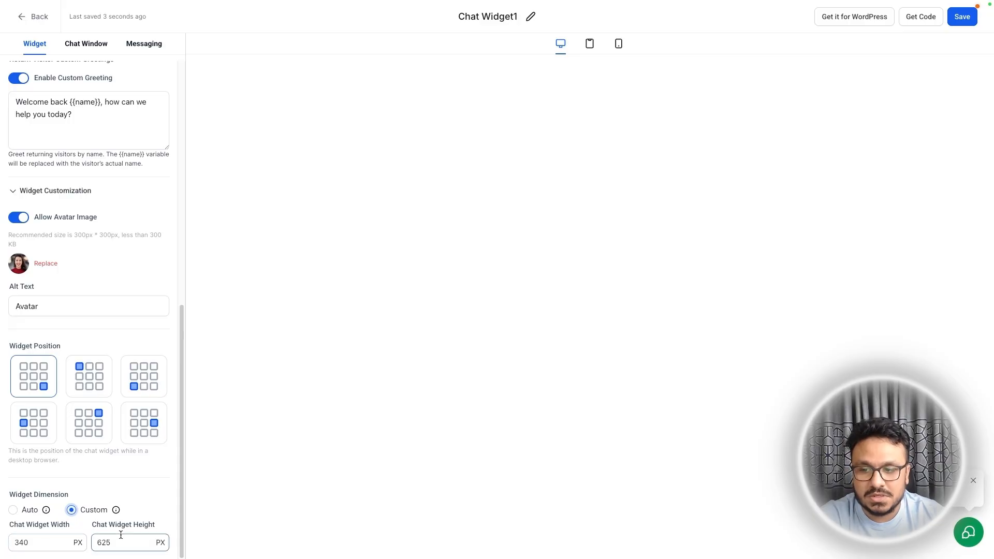
pyautogui.click(14, 545)
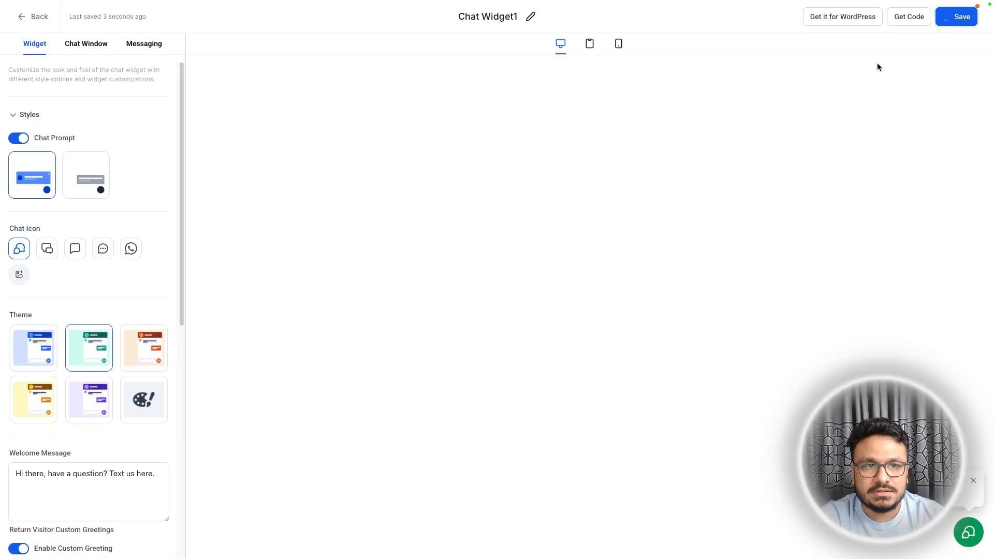
# Save the widget and expand Title & Intro in the Chat Window settings.
pyautogui.click(957, 17)
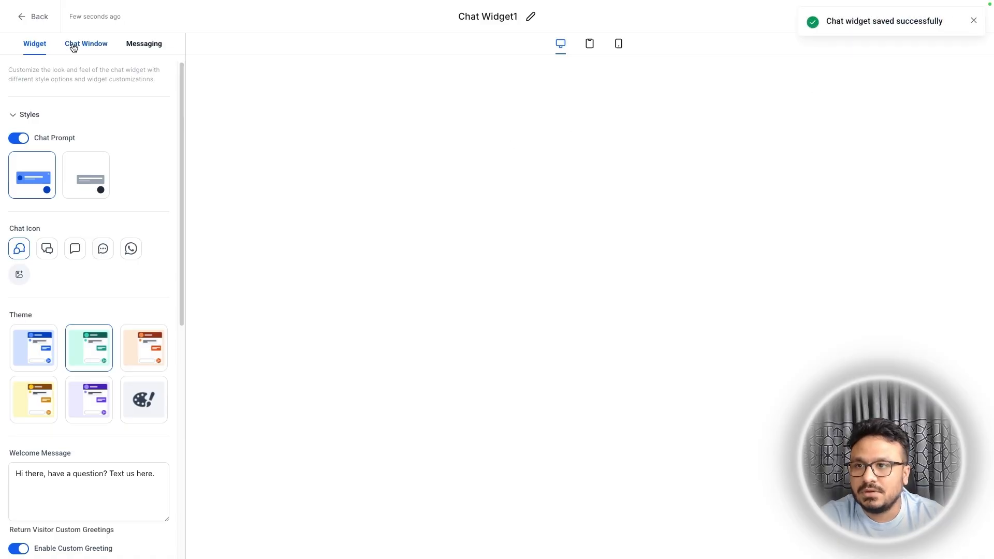
pyautogui.click(86, 43)
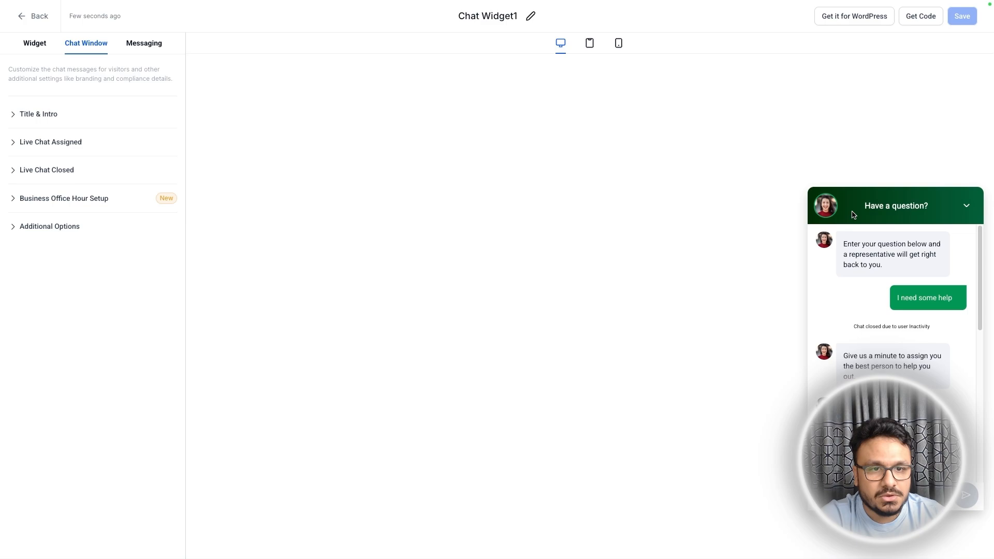
pyautogui.click(38, 114)
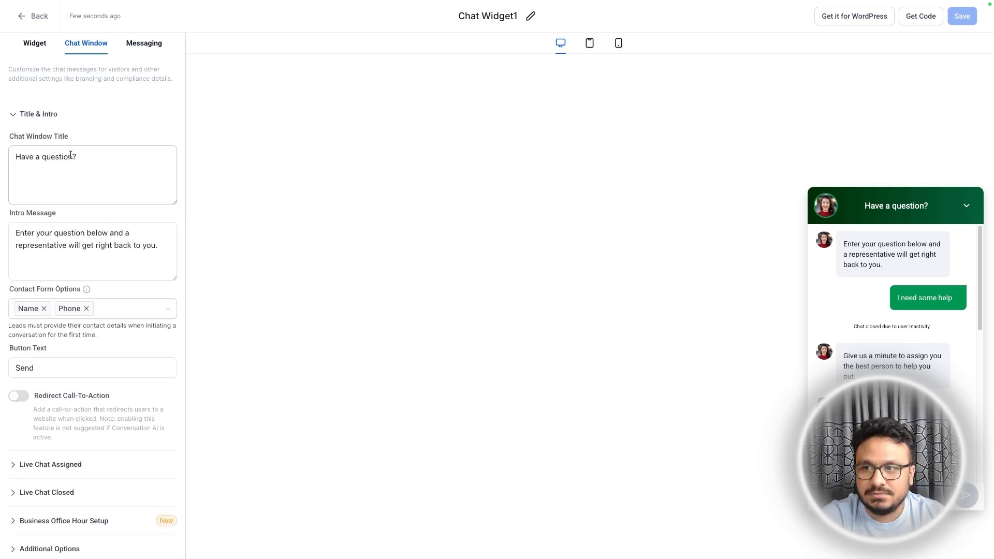
pyautogui.click(92, 251)
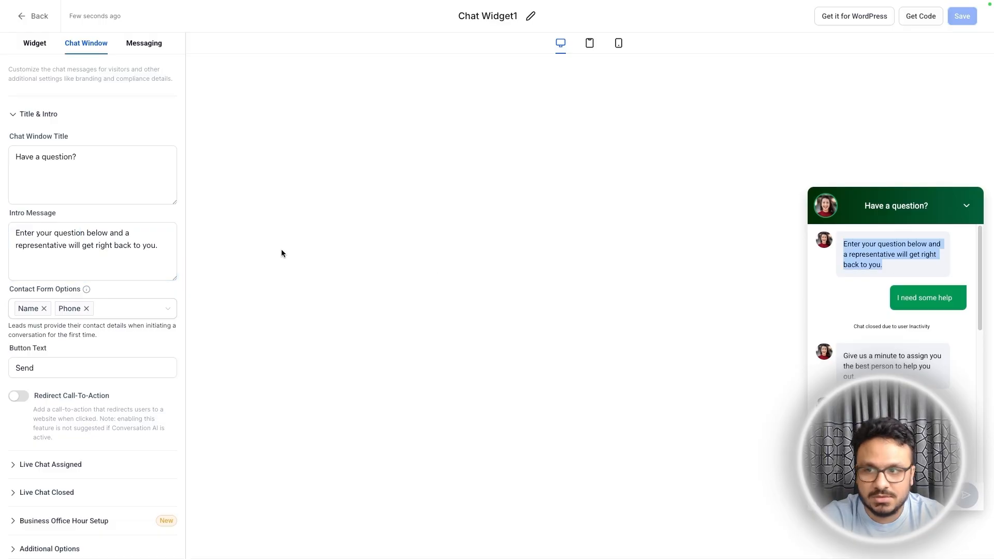
pyautogui.click(92, 250)
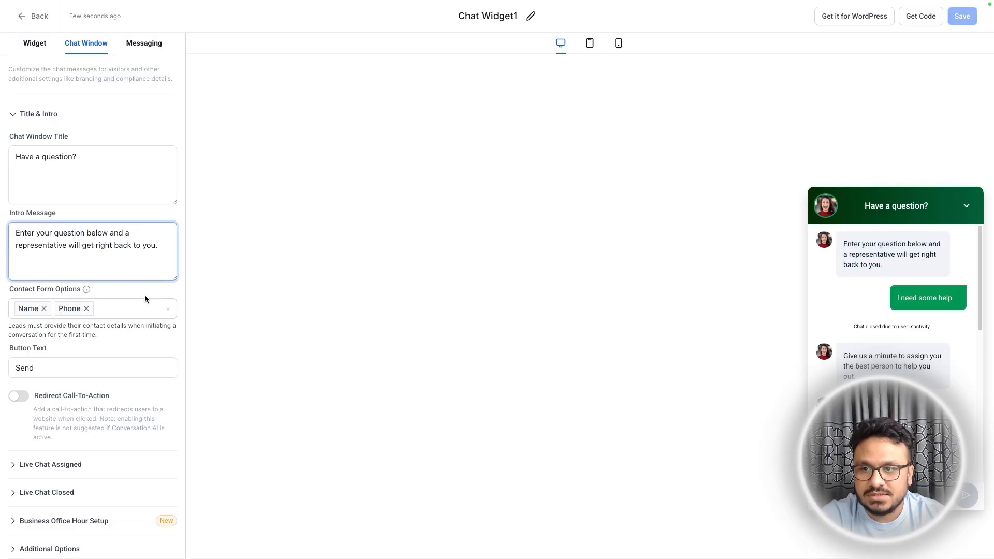
pyautogui.scroll(-3)
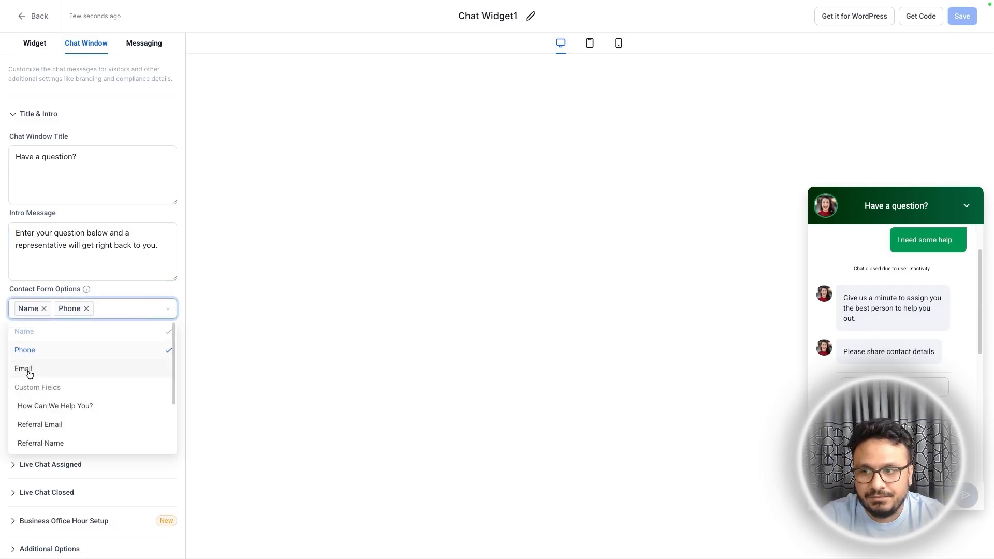
# Add Email to the contact form fields and make the button text Start Chat.
pyautogui.click(24, 369)
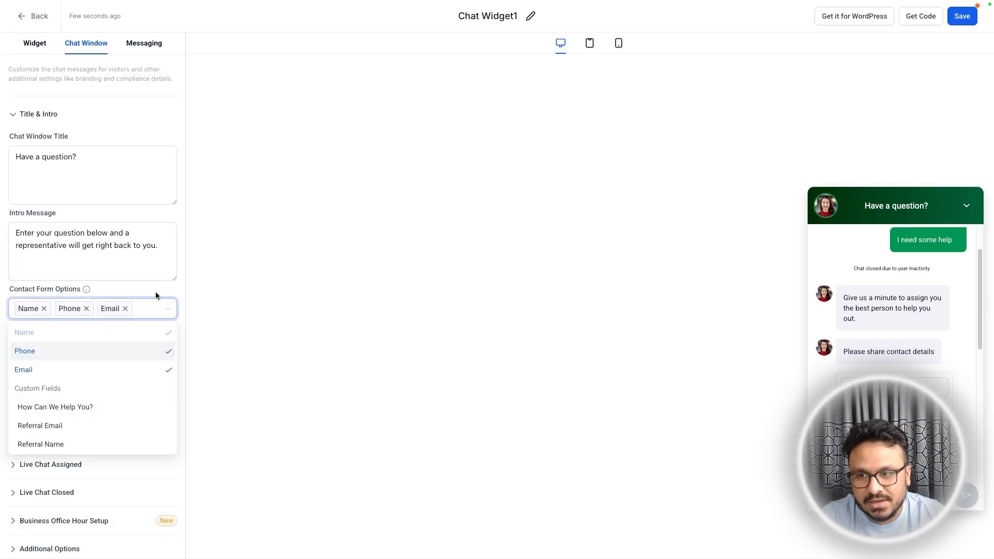
pyautogui.click(156, 309)
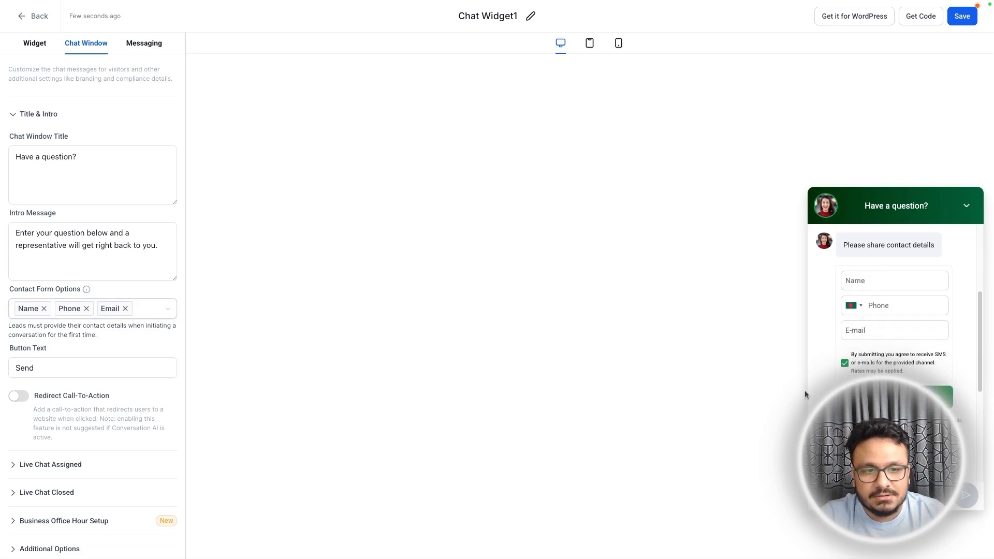
pyautogui.write('Start Chat')
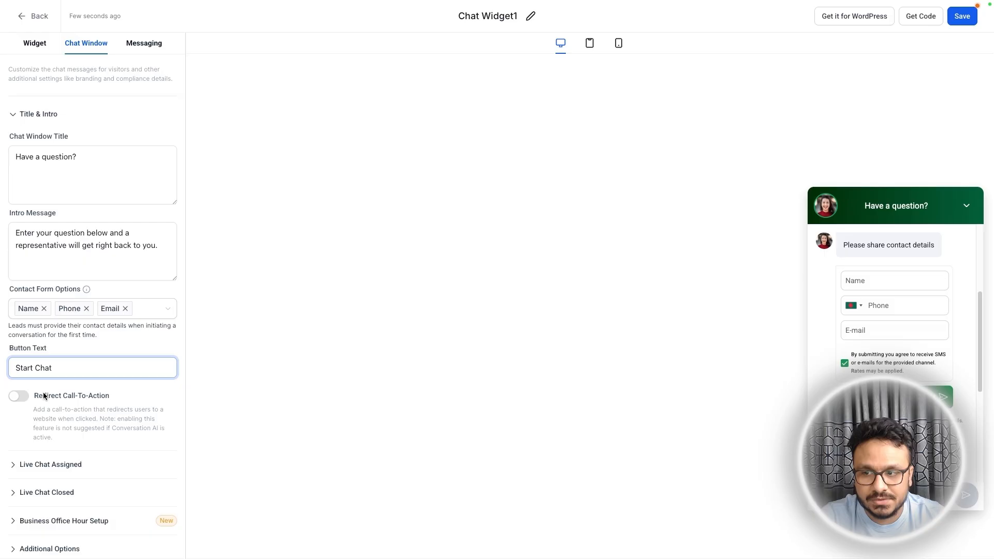
# Under Live Chat Assigned, set the user inactivity delay to 10 mins.
pyautogui.click(50, 464)
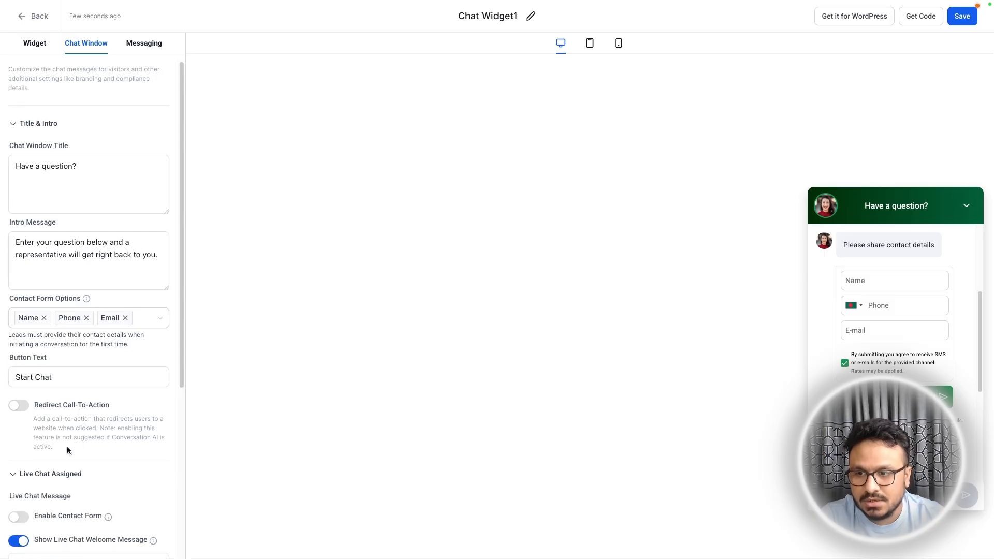
pyautogui.scroll(-3)
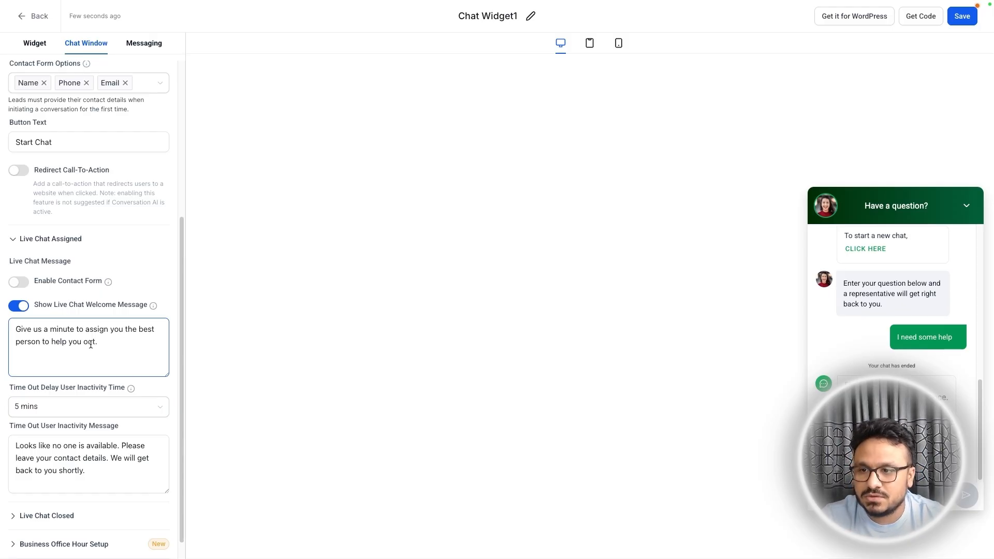
pyautogui.scroll(-3)
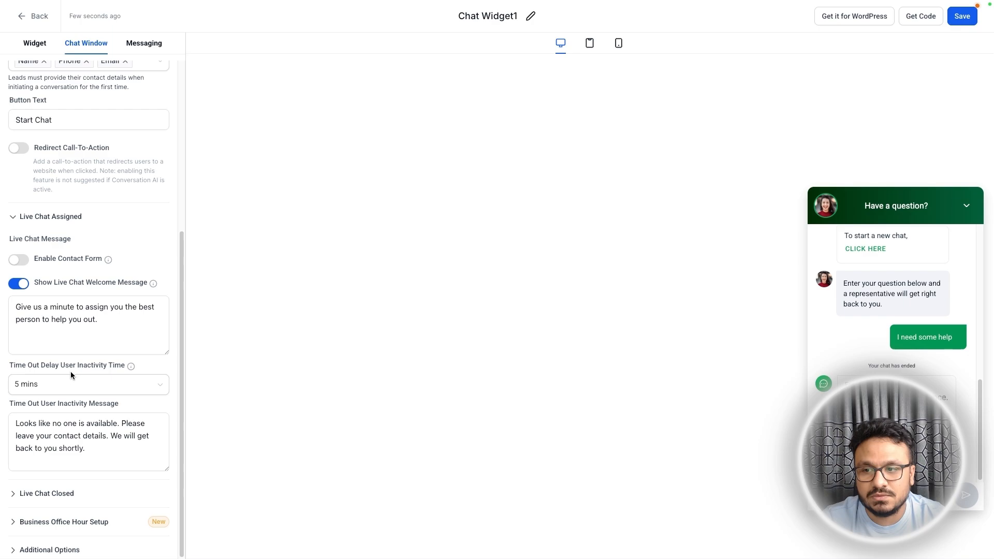
pyautogui.click(88, 383)
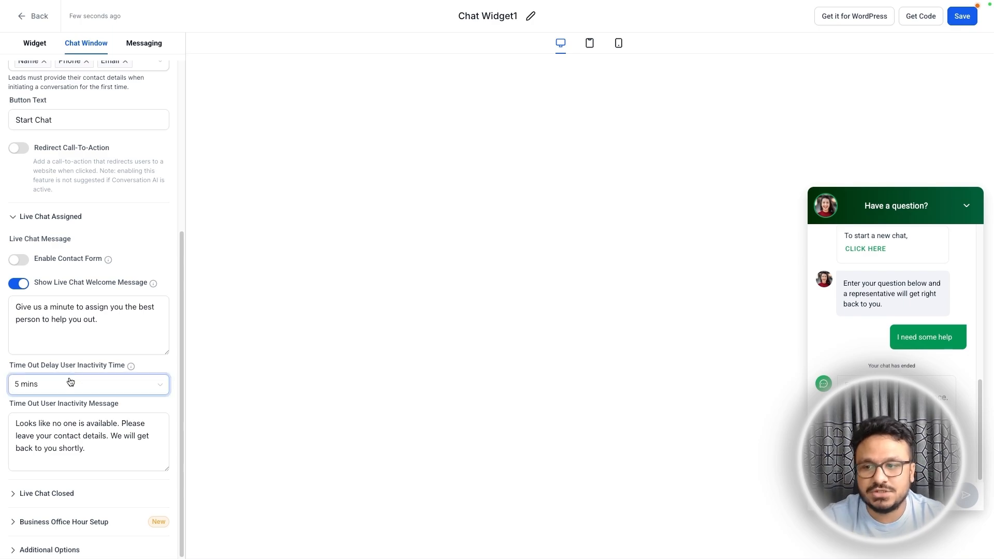
pyautogui.click(88, 384)
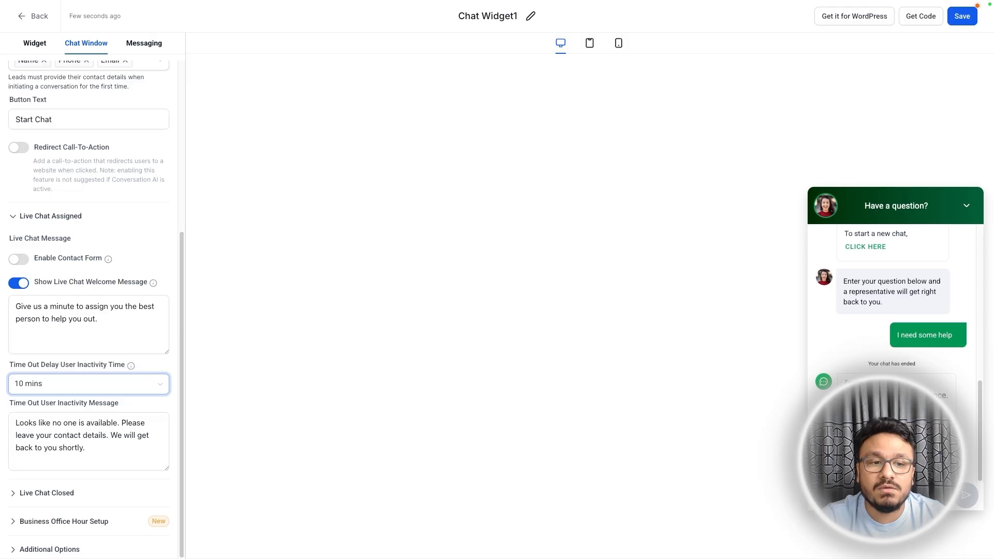
pyautogui.click(78, 442)
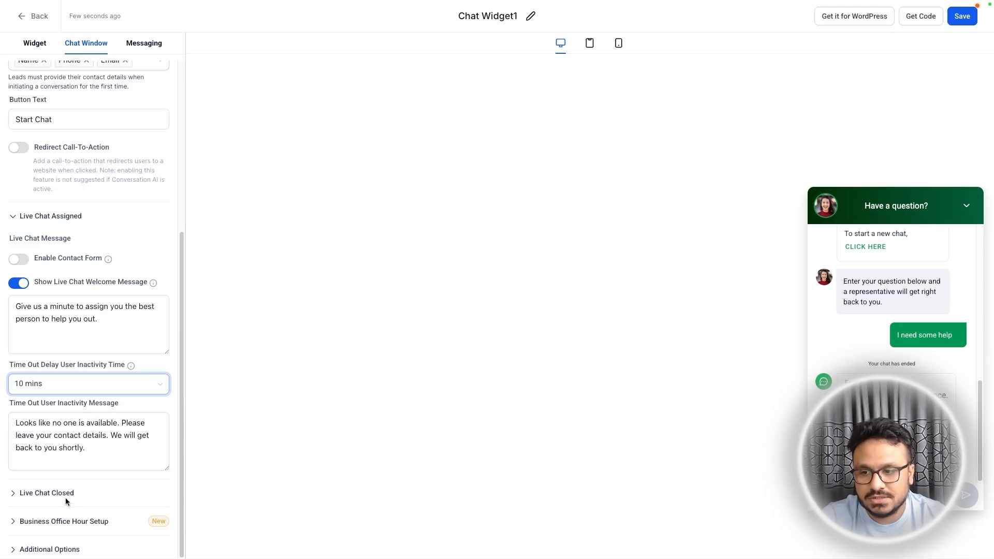
pyautogui.click(88, 442)
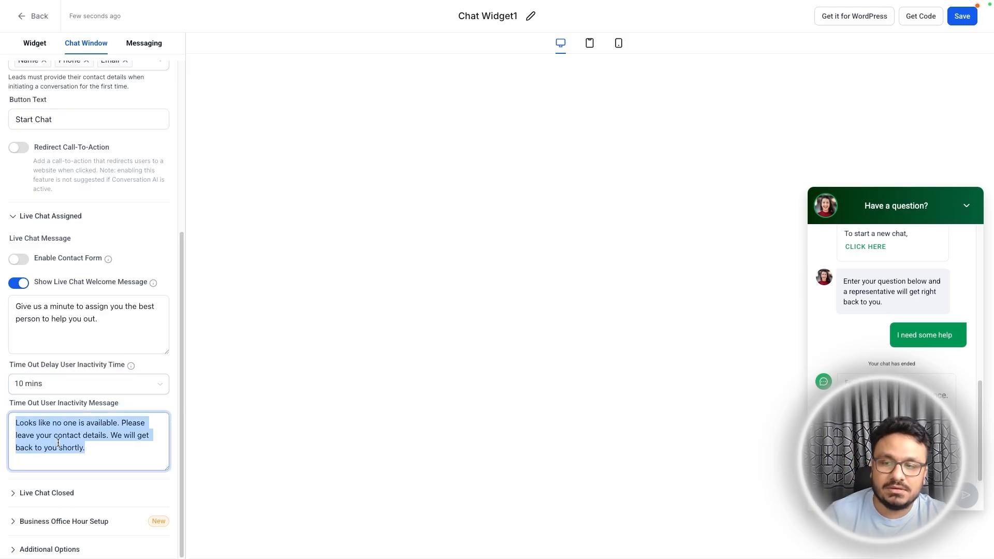
pyautogui.click(47, 493)
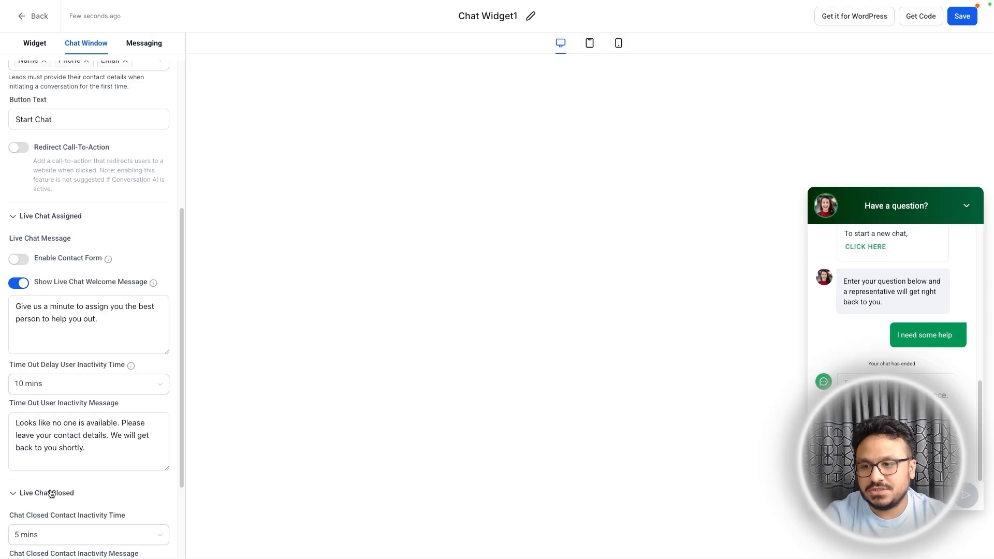
# Under Live Chat Closed, set contact inactivity time to 10 mins.
pyautogui.scroll(-3)
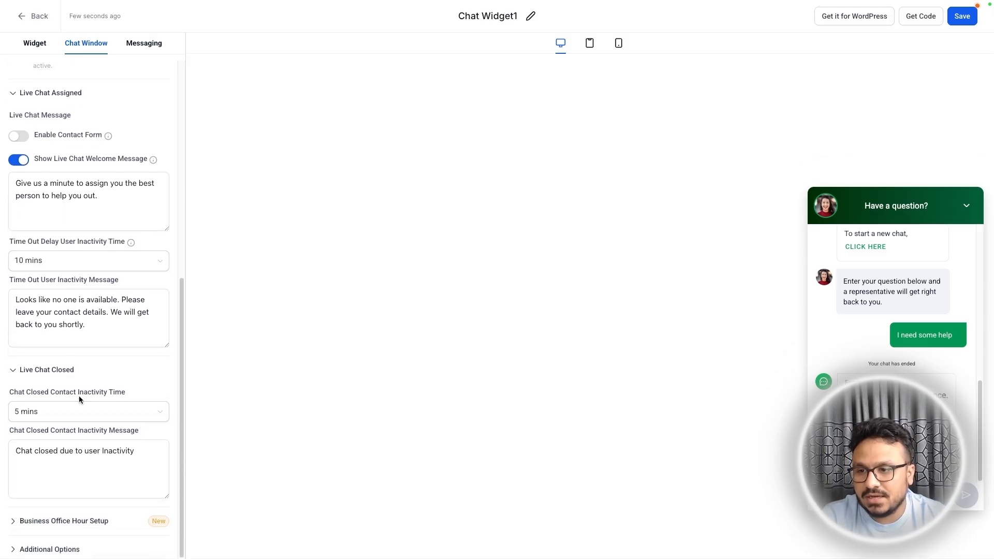
pyautogui.moveTo(104, 398)
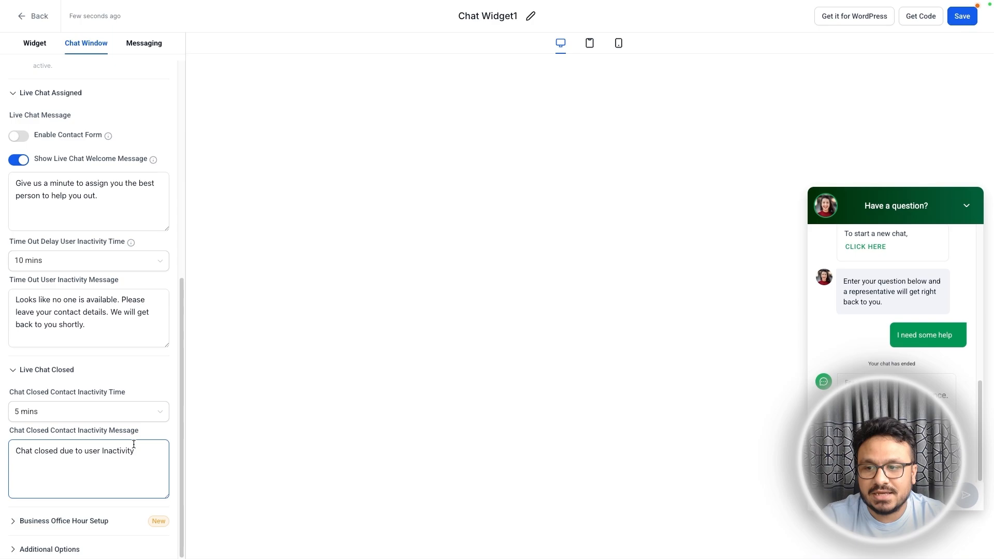
pyautogui.doubleClick(92, 451)
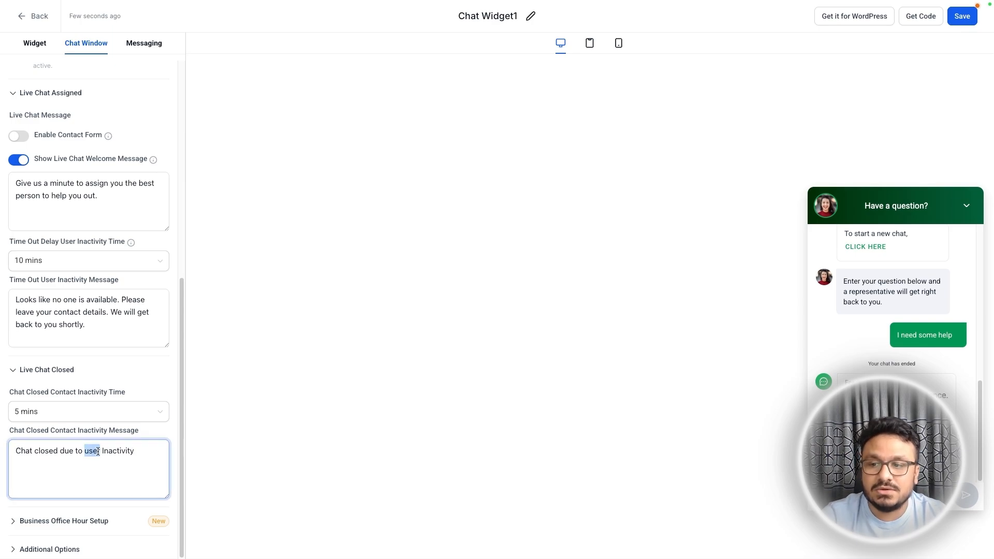
pyautogui.click(88, 411)
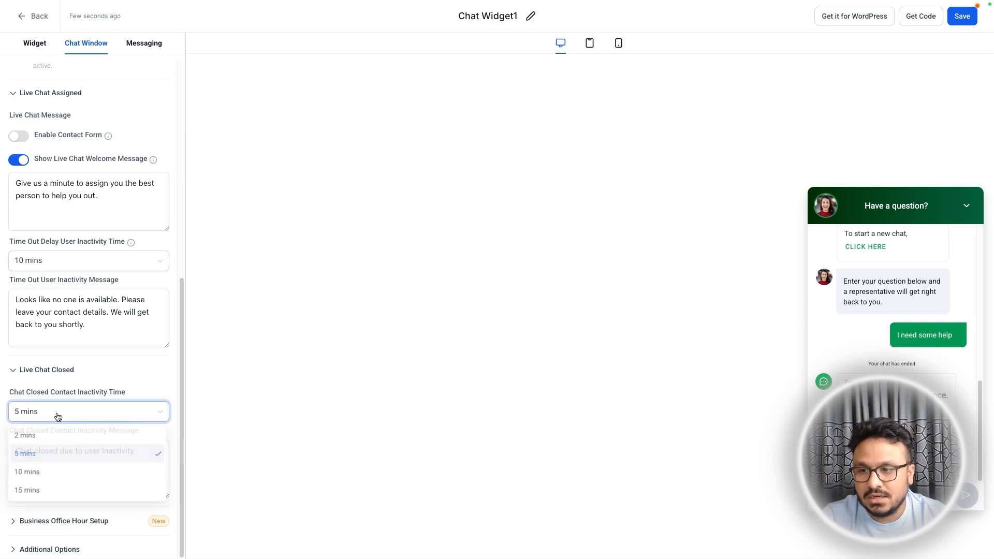
pyautogui.click(27, 473)
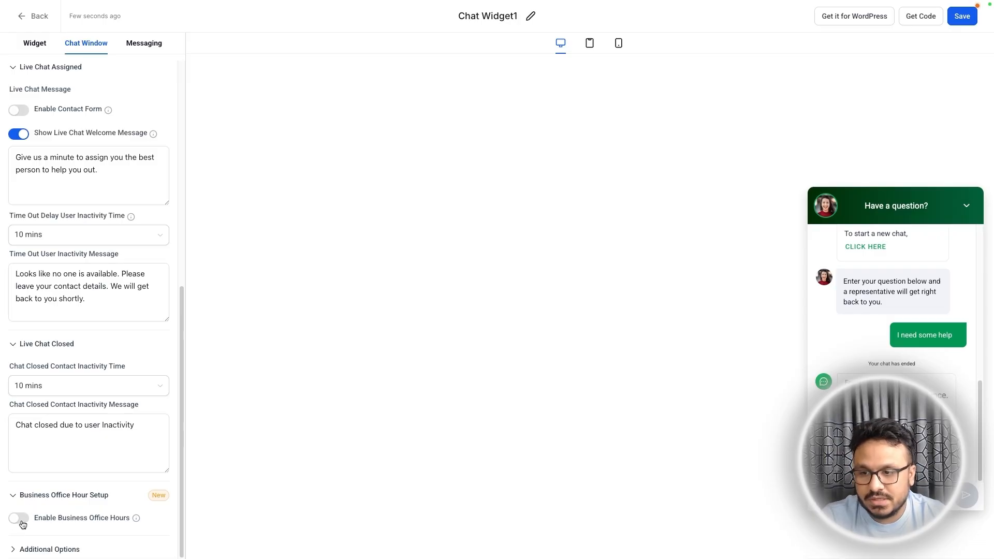
# Review Additional Options, toggling agency branding off and back on, then go to Messaging.
pyautogui.scroll(-3)
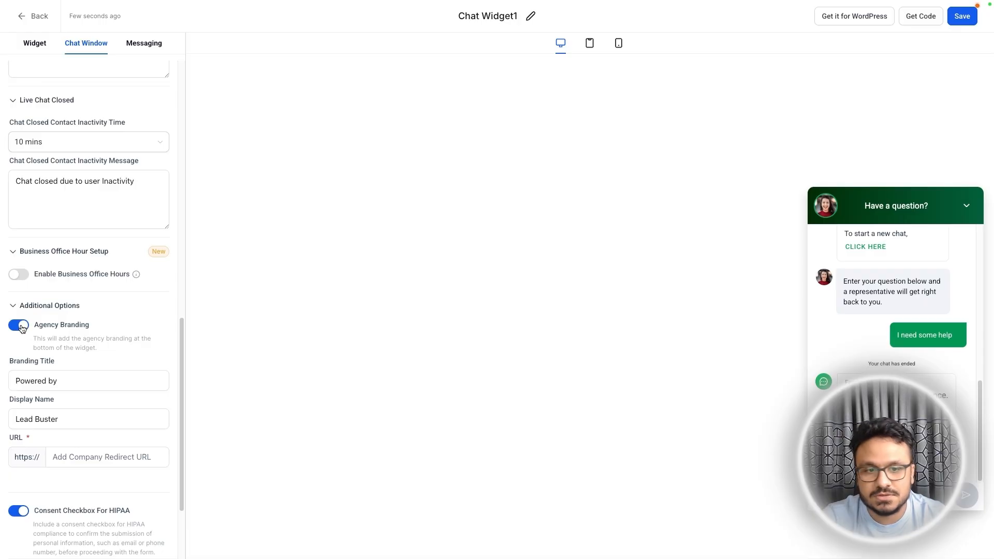
pyautogui.click(19, 325)
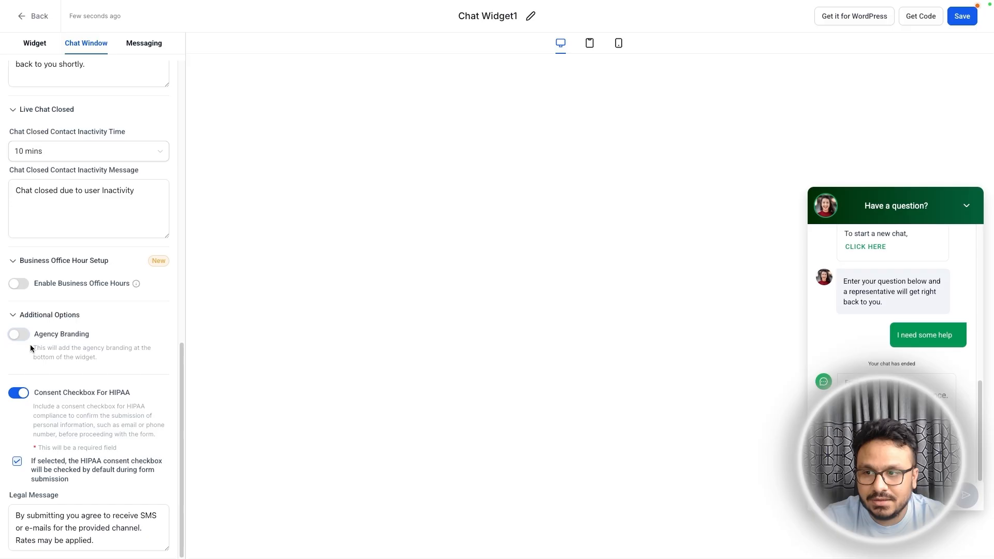
pyautogui.click(18, 335)
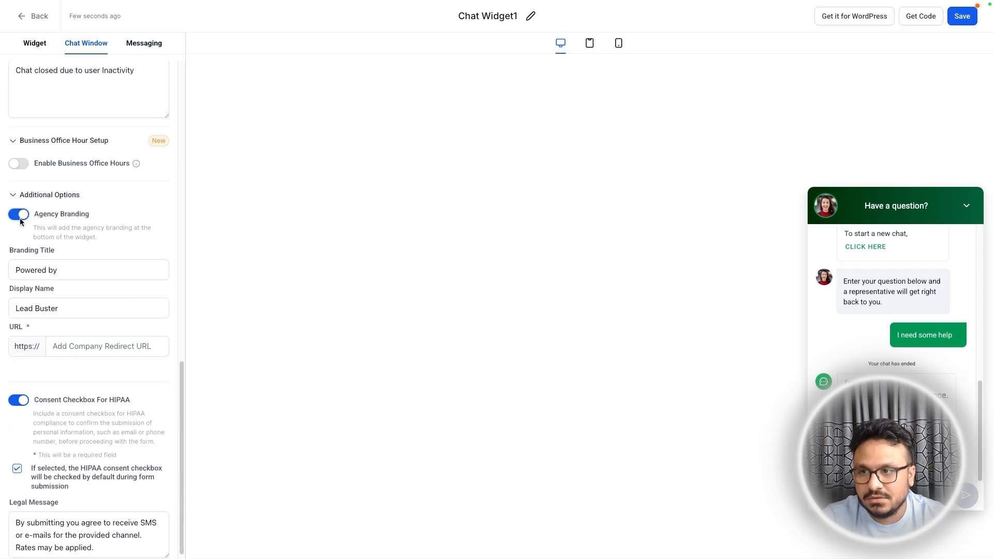
pyautogui.click(19, 213)
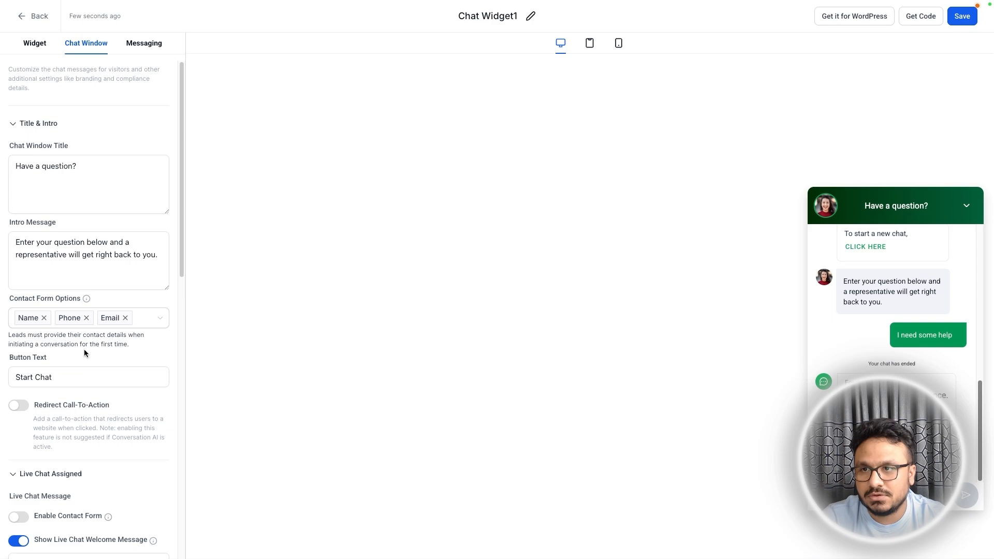
pyautogui.click(144, 44)
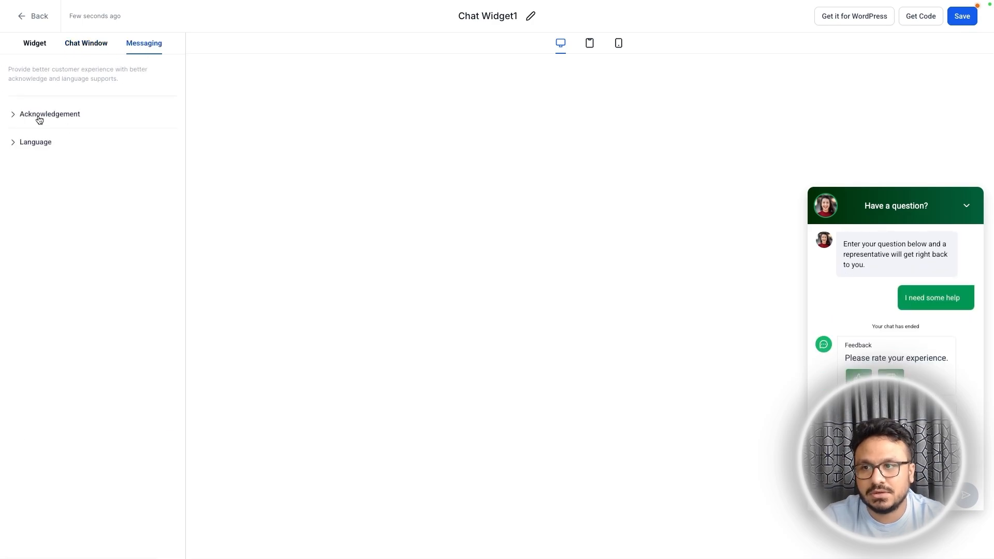
# Review the acknowledgement messages and placeholder colour, leaving them unchanged, and return to Widget settings.
pyautogui.click(50, 114)
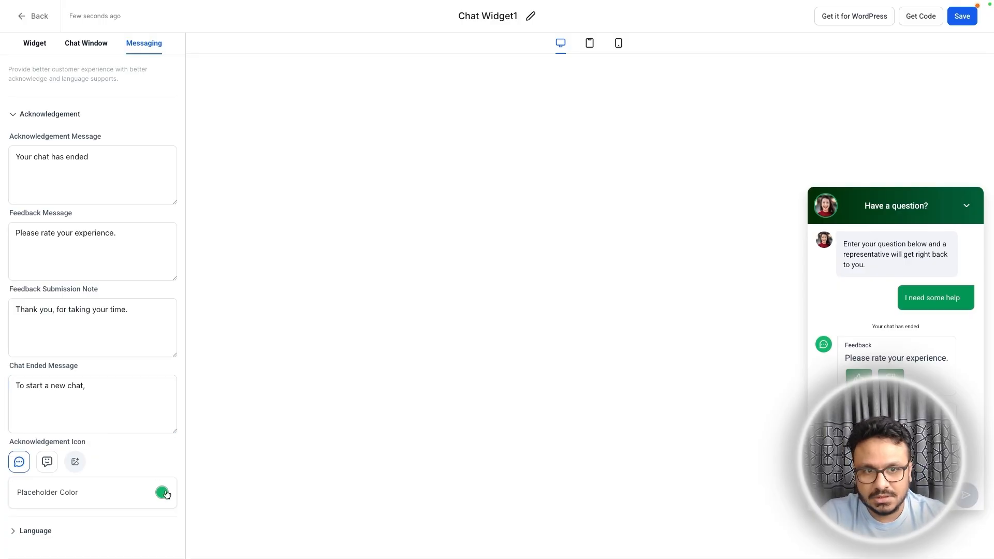
pyautogui.click(163, 493)
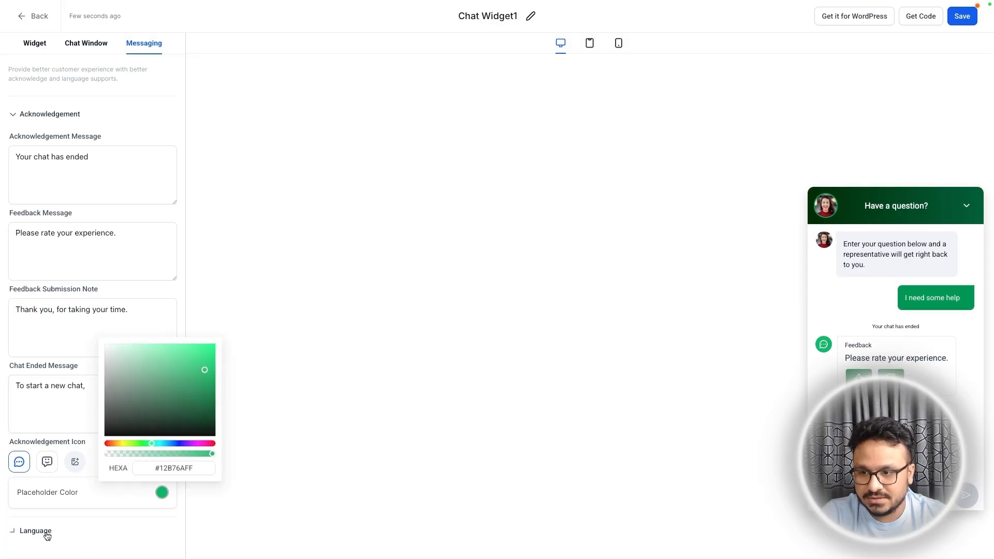
pyautogui.click(88, 540)
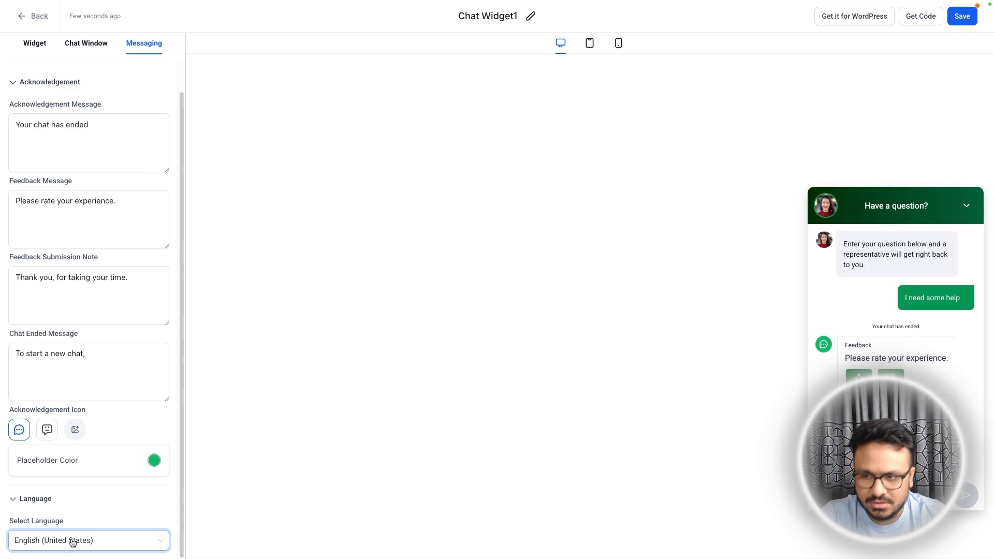
pyautogui.click(88, 541)
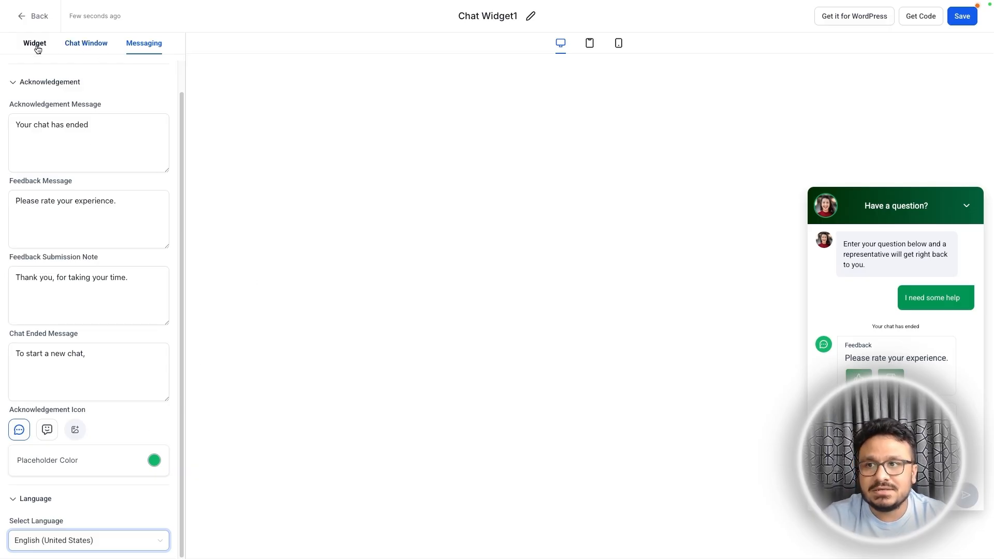
pyautogui.click(34, 43)
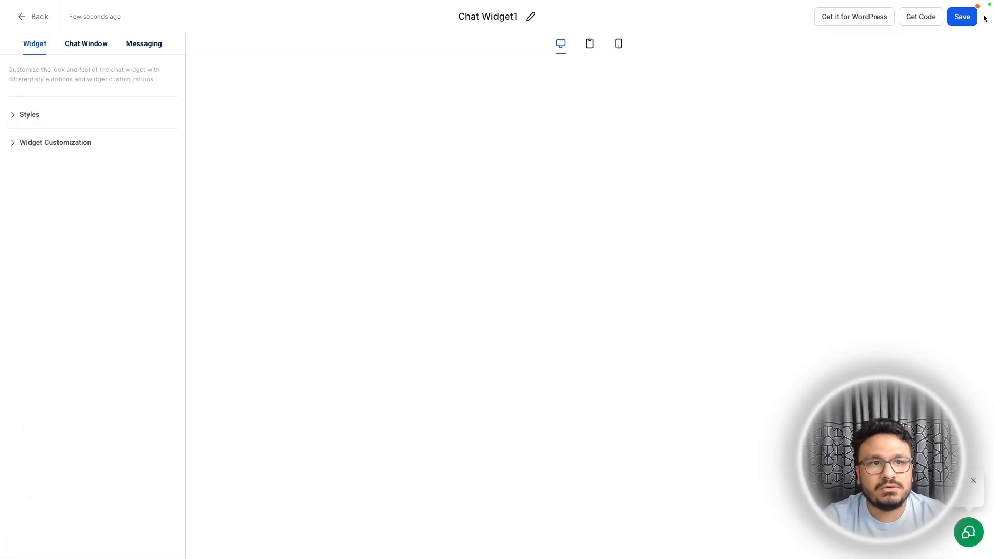
# Save Chat Widget1, copy its embed script from Get Code and close the dialog.
pyautogui.click(962, 17)
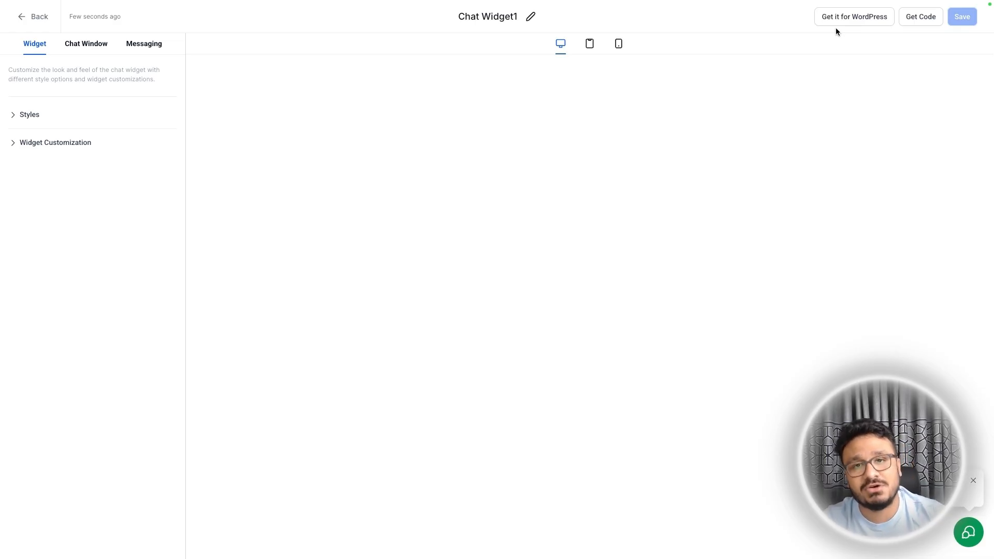
pyautogui.click(919, 16)
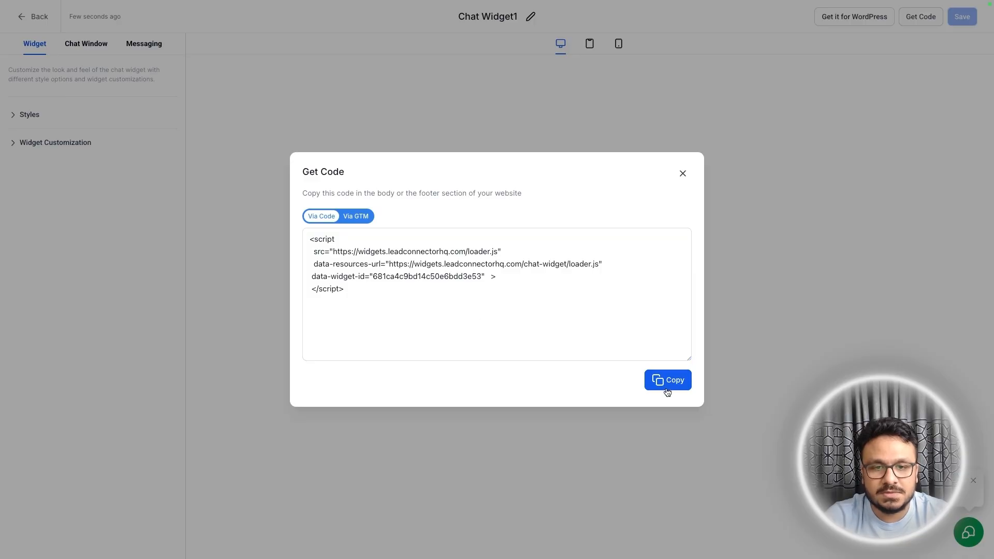
pyautogui.click(667, 380)
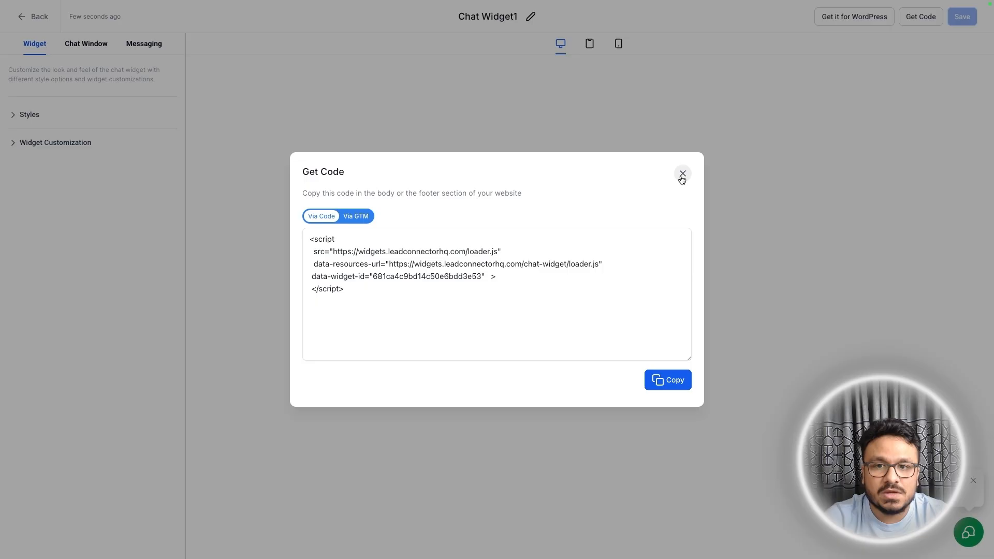
pyautogui.click(682, 174)
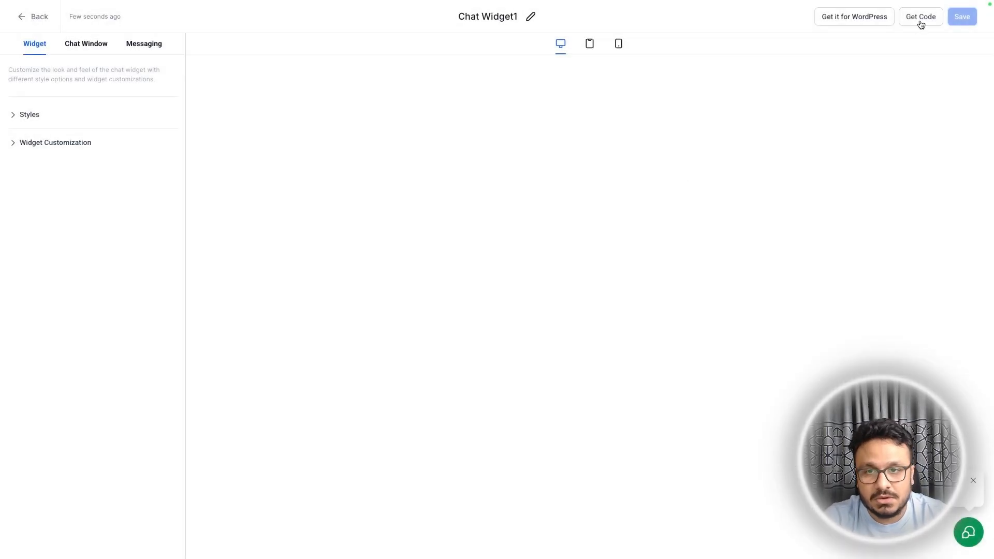
pyautogui.click(920, 17)
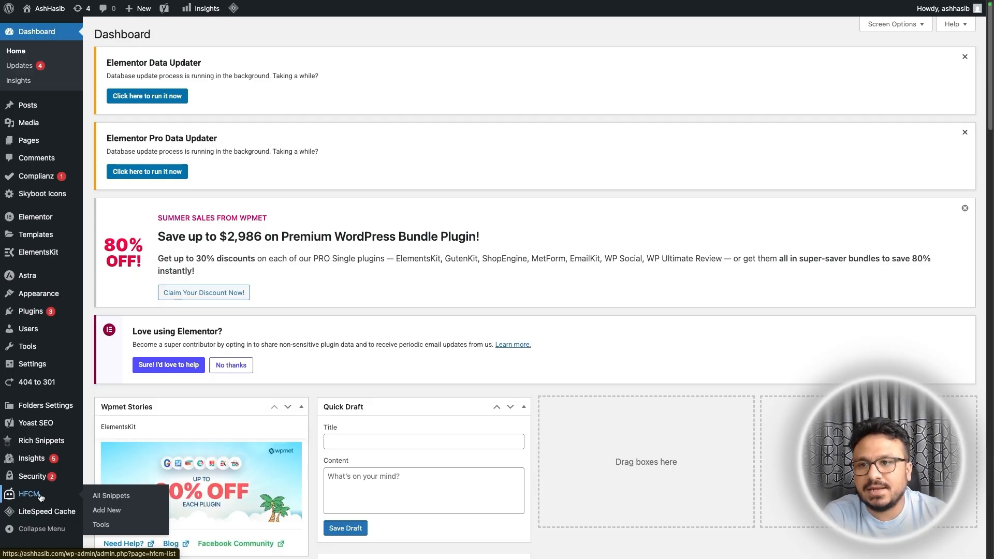
# Go to HFCM > All Snippets in the WordPress dashboard.
pyautogui.click(111, 496)
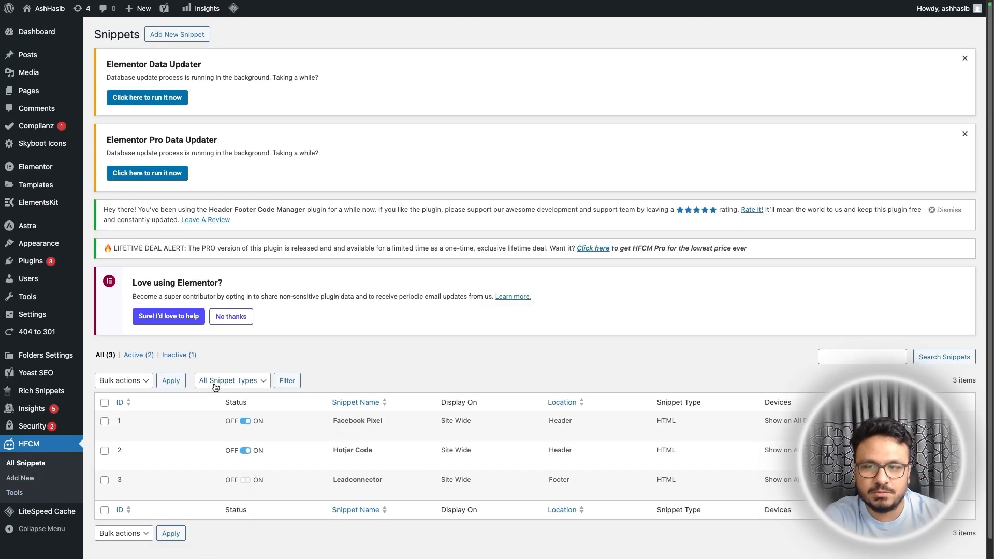
pyautogui.moveTo(217, 345)
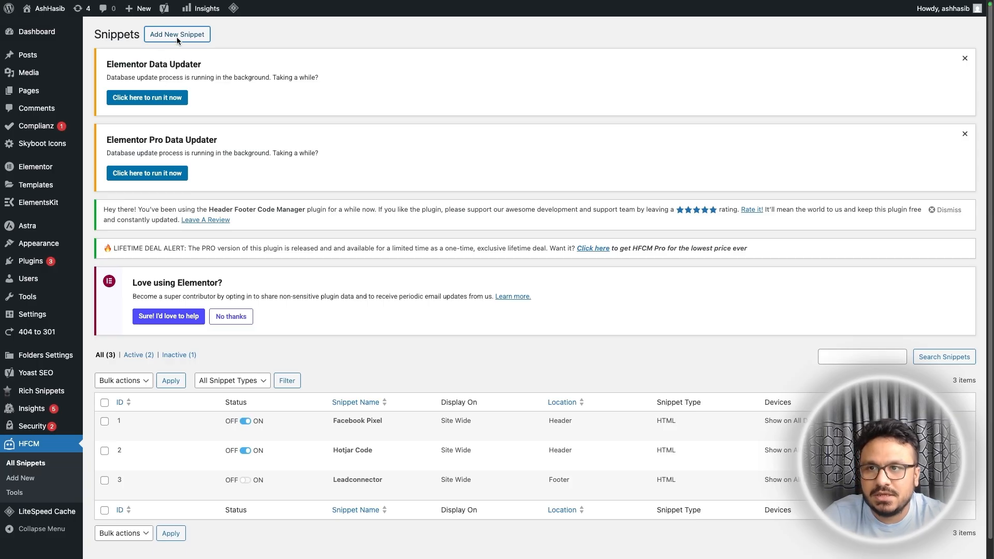
# Create a new snippet named Live Chat Widget set to load in the footer.
pyautogui.click(177, 34)
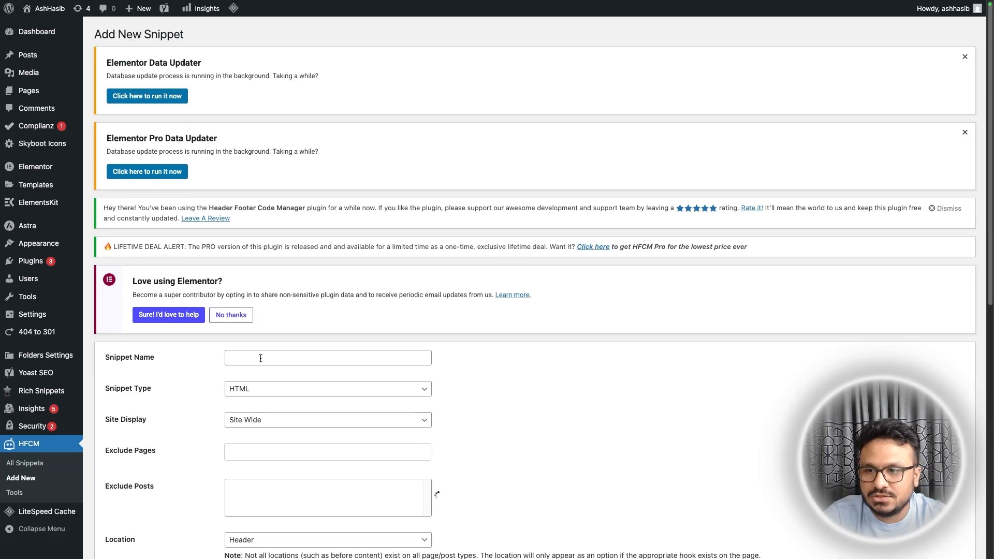
pyautogui.click(327, 357)
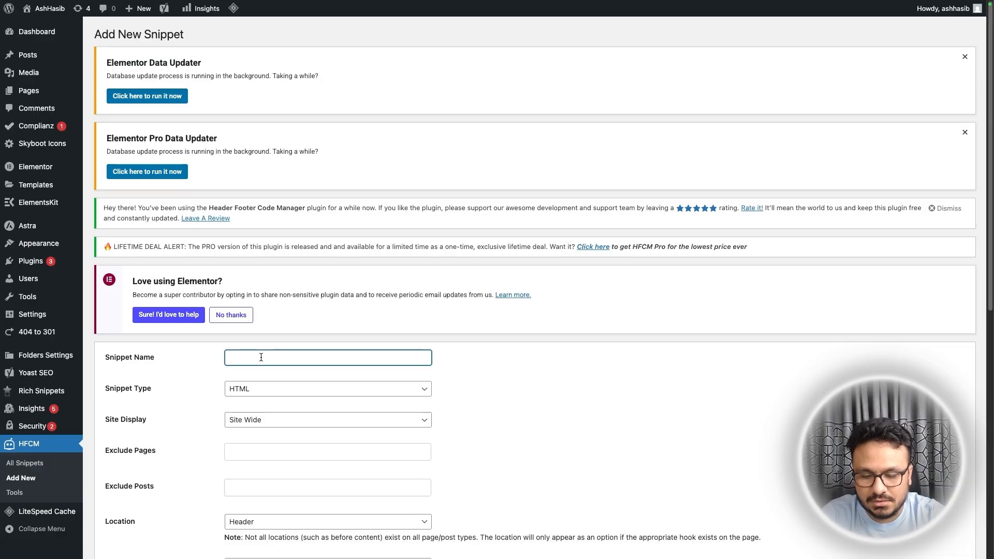
pyautogui.write('Chat Widget')
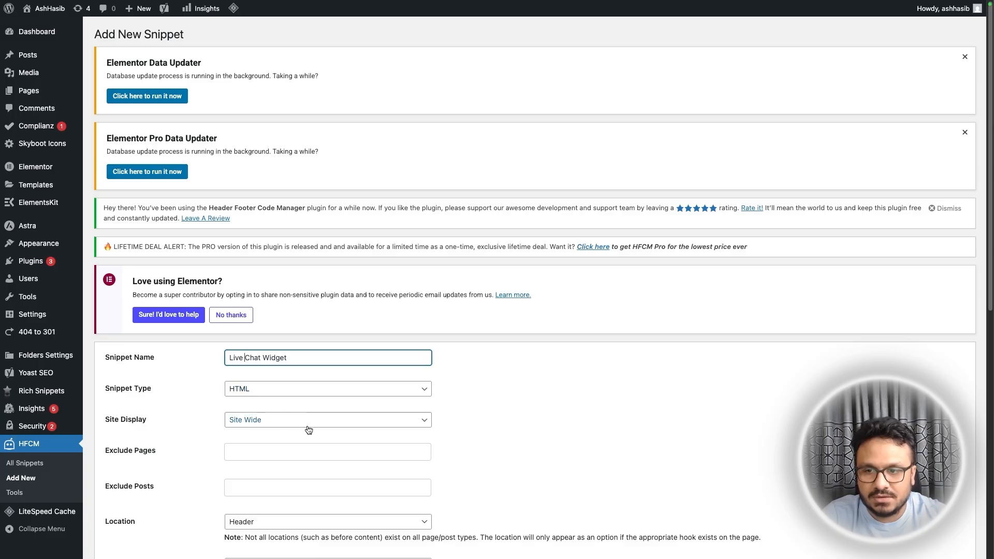
pyautogui.click(328, 521)
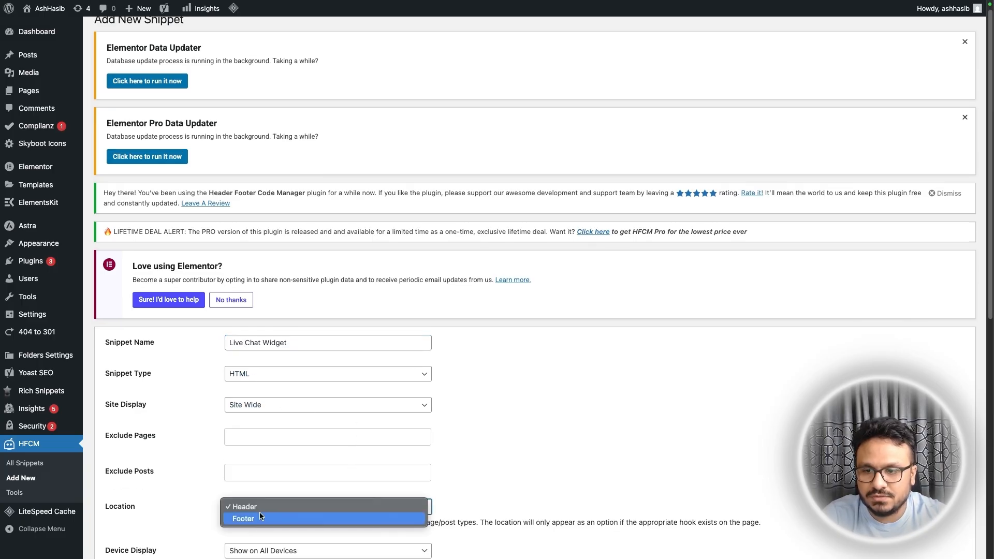
pyautogui.click(242, 519)
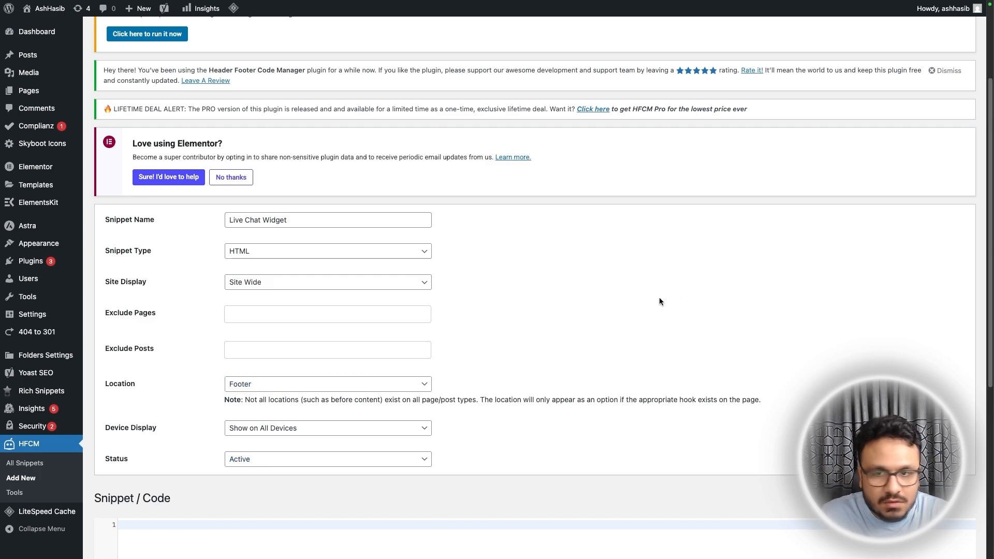
pyautogui.scroll(-3)
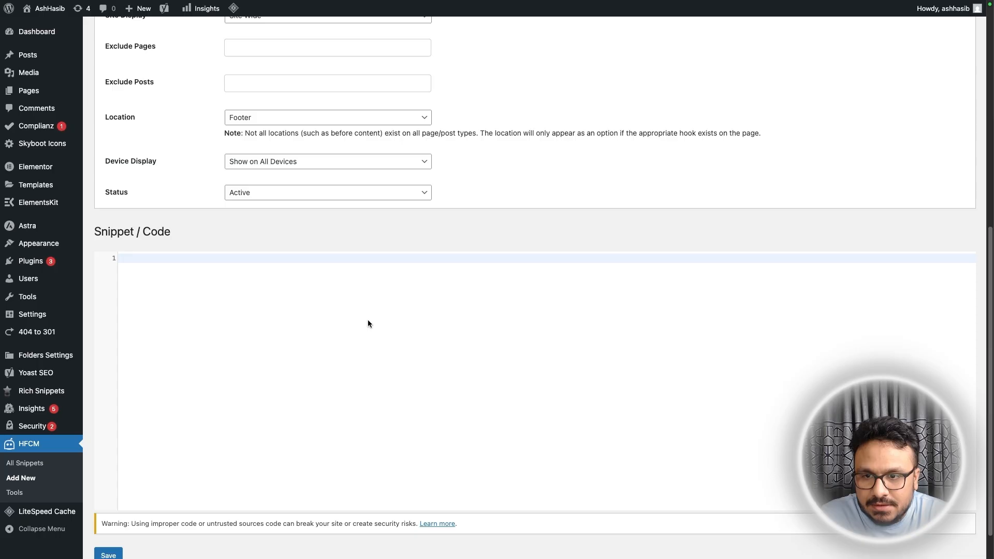
pyautogui.moveTo(362, 295)
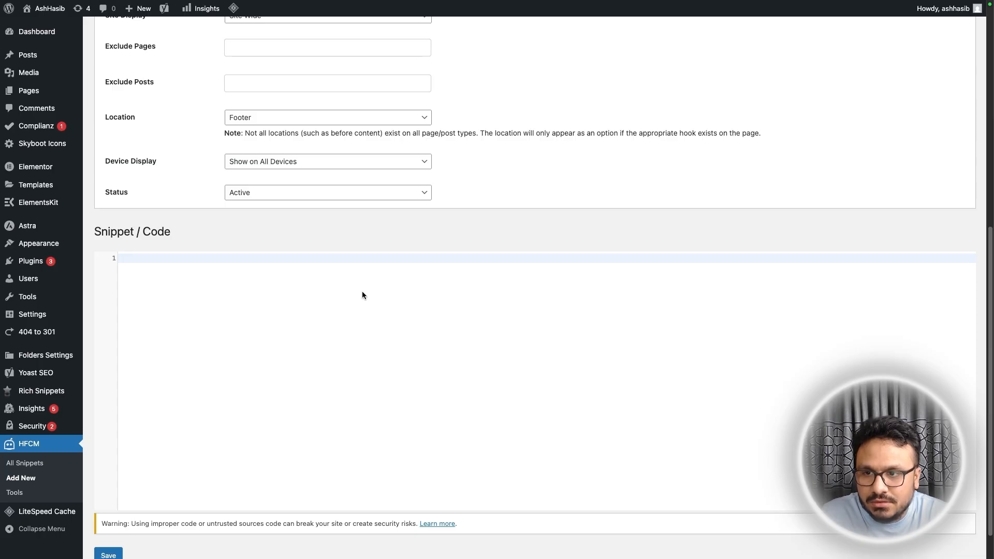
pyautogui.moveTo(270, 392)
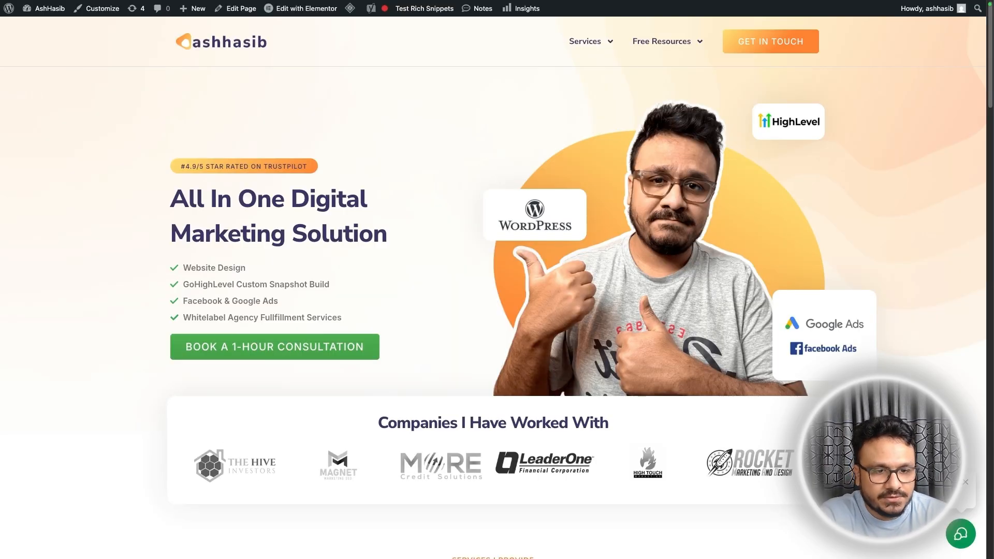
# Send the test message 'Hey there is anyone available' through the site's live chat widget.
pyautogui.click(961, 534)
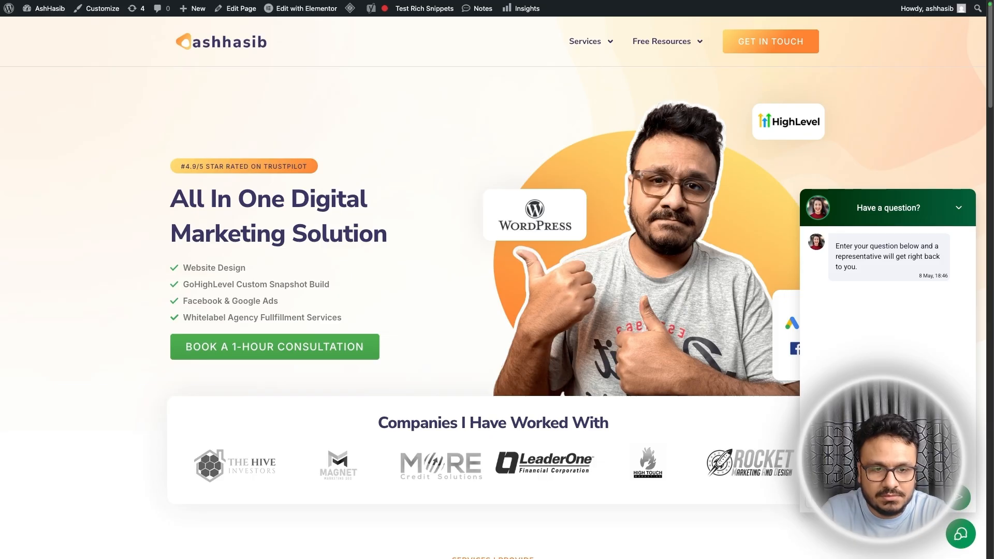
pyautogui.write('Hey there is anyone available')
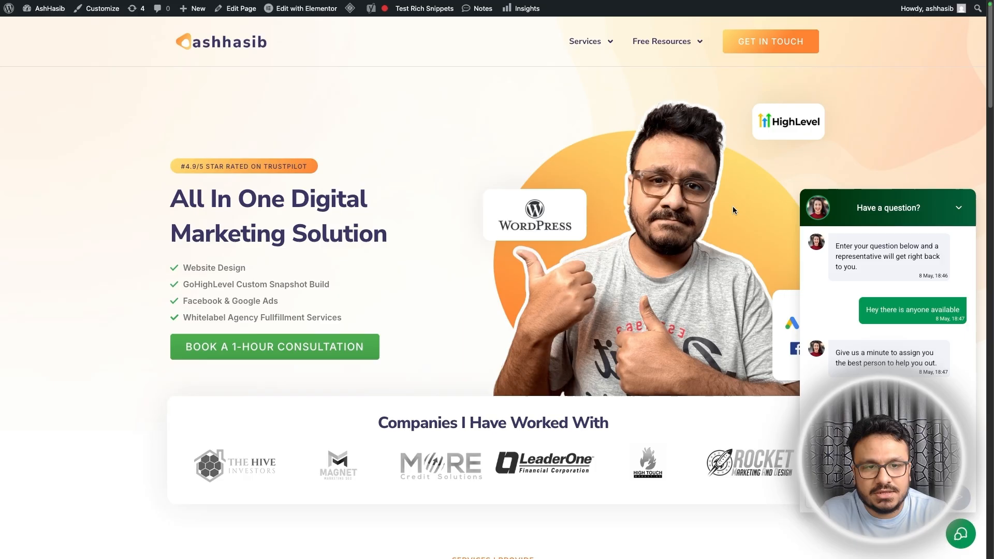
pyautogui.moveTo(265, 63)
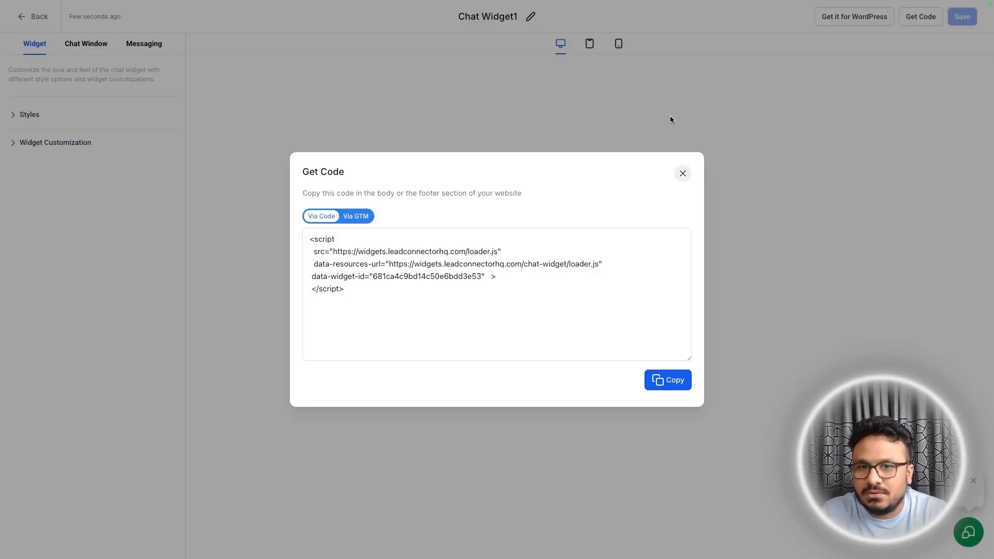
# Open the Guest Visitor live chat conversation from the Conversations inbox.
pyautogui.click(683, 173)
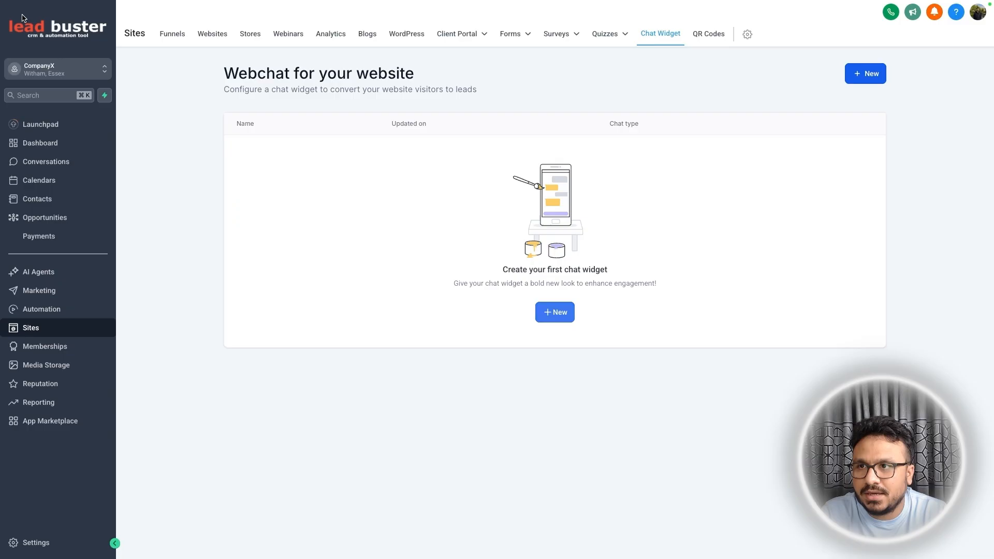
pyautogui.click(46, 161)
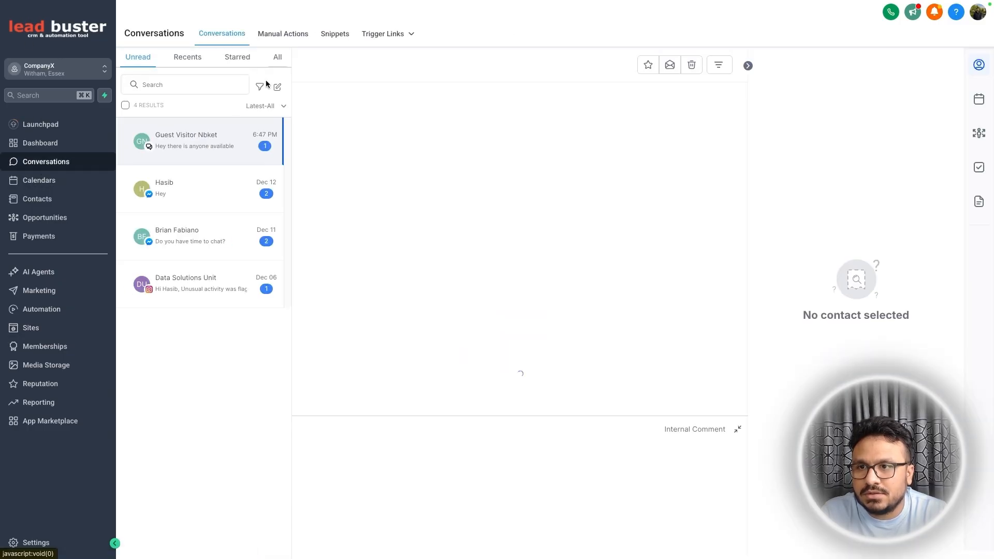
pyautogui.click(199, 140)
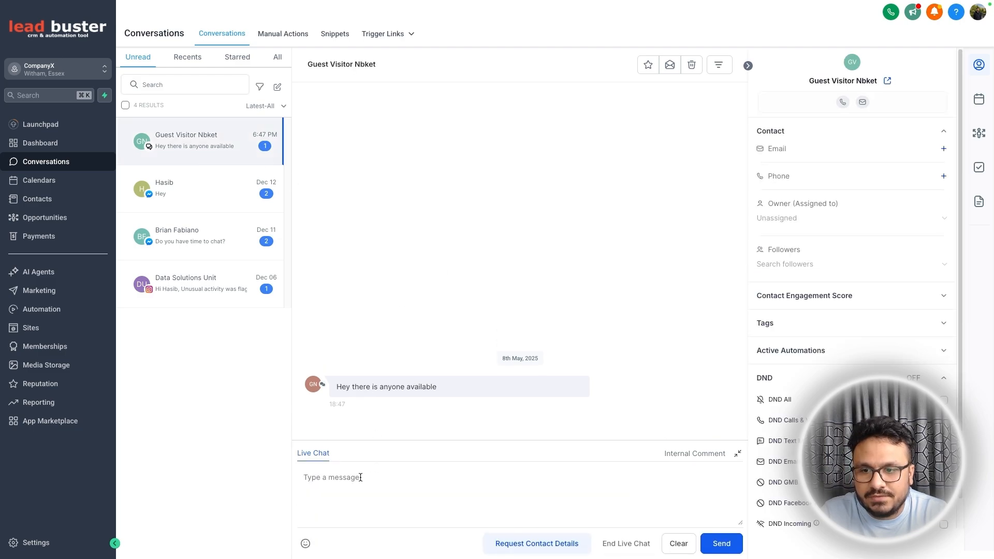
# Reply to the visitor with 'Hi there, yes ... today' and send it.
pyautogui.write('Hi')
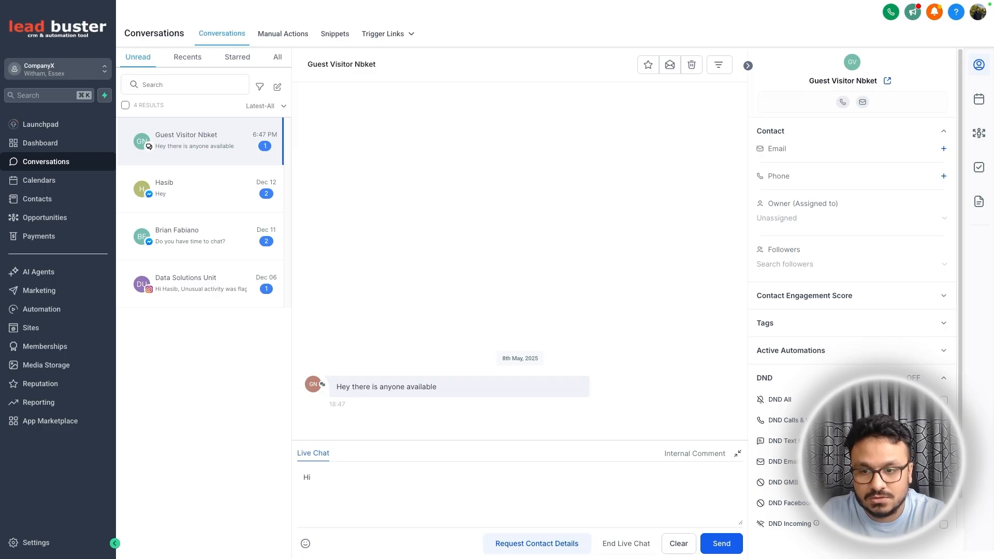
pyautogui.write('there')
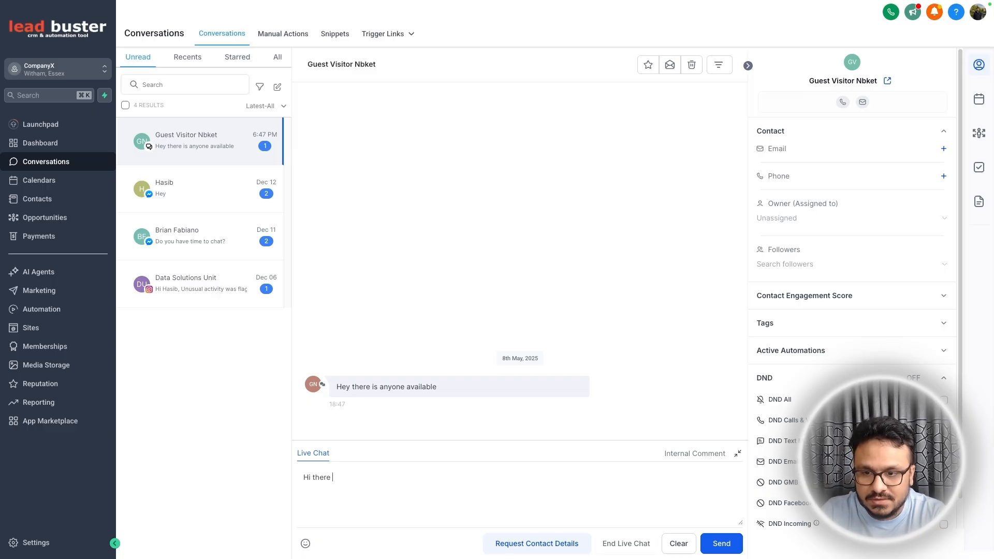
pyautogui.write(', yes how are you doin')
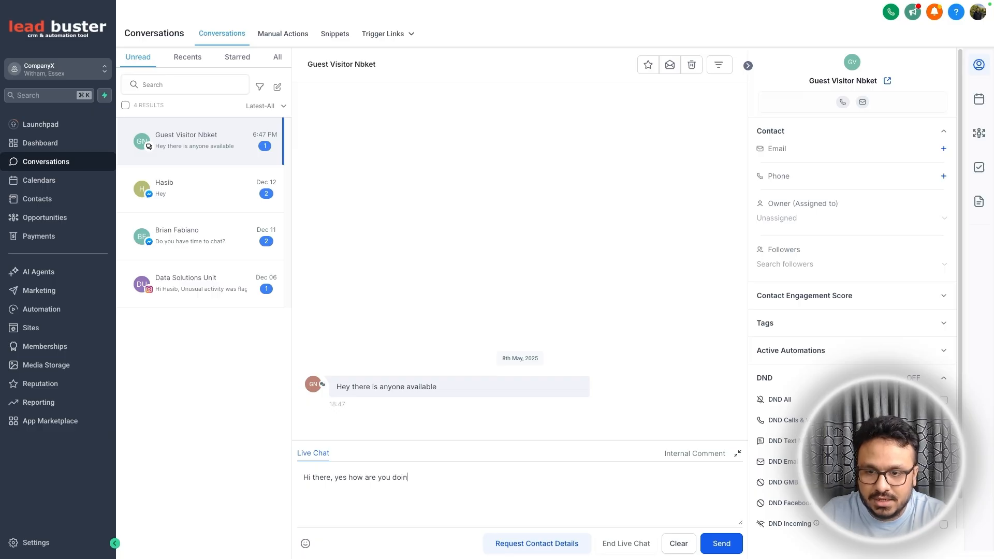
pyautogui.write('g today')
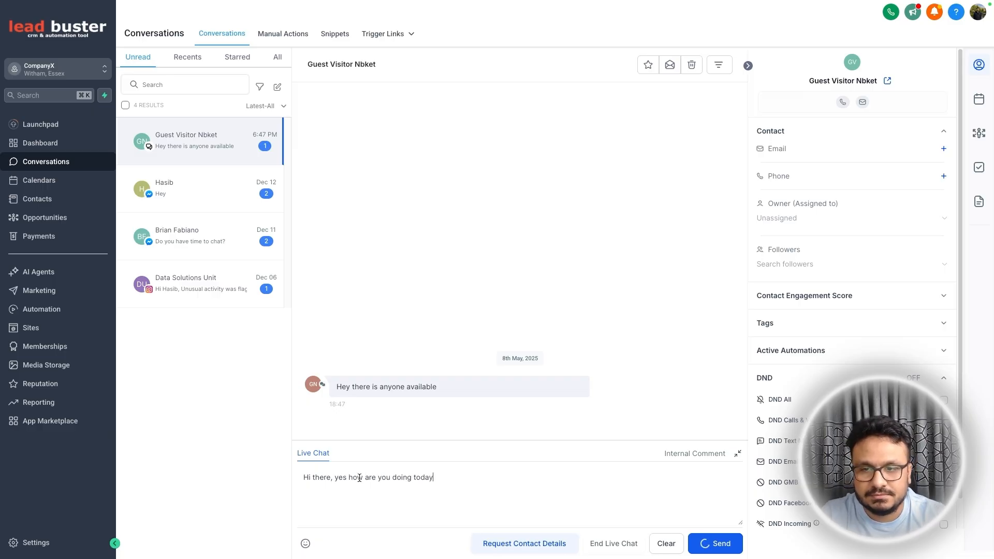
pyautogui.click(715, 544)
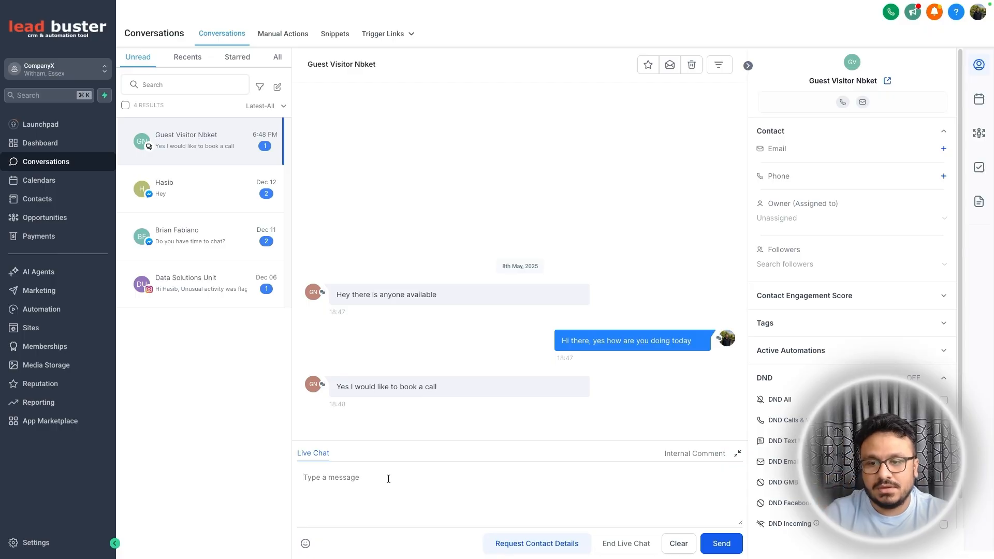
pyautogui.moveTo(490, 363)
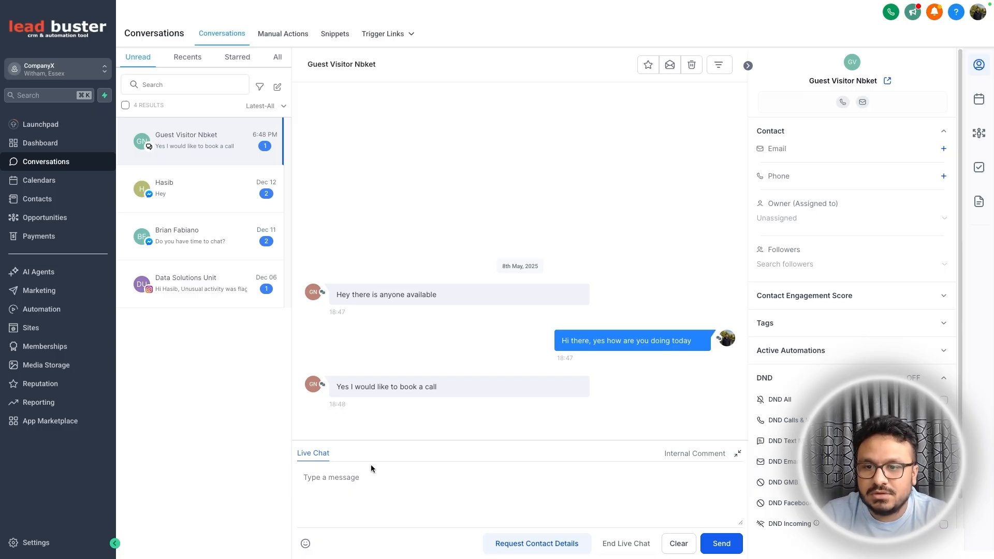
pyautogui.moveTo(309, 341)
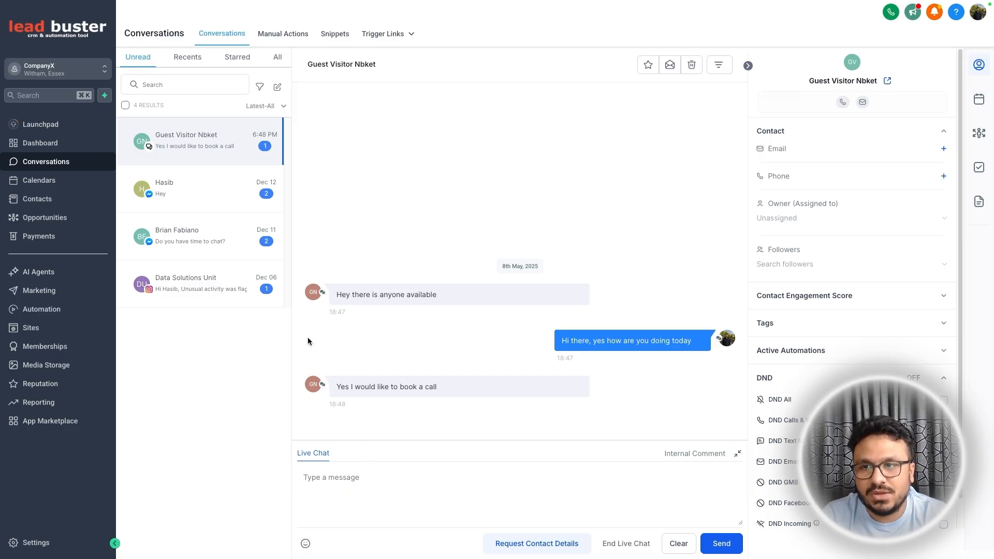
pyautogui.click(345, 10)
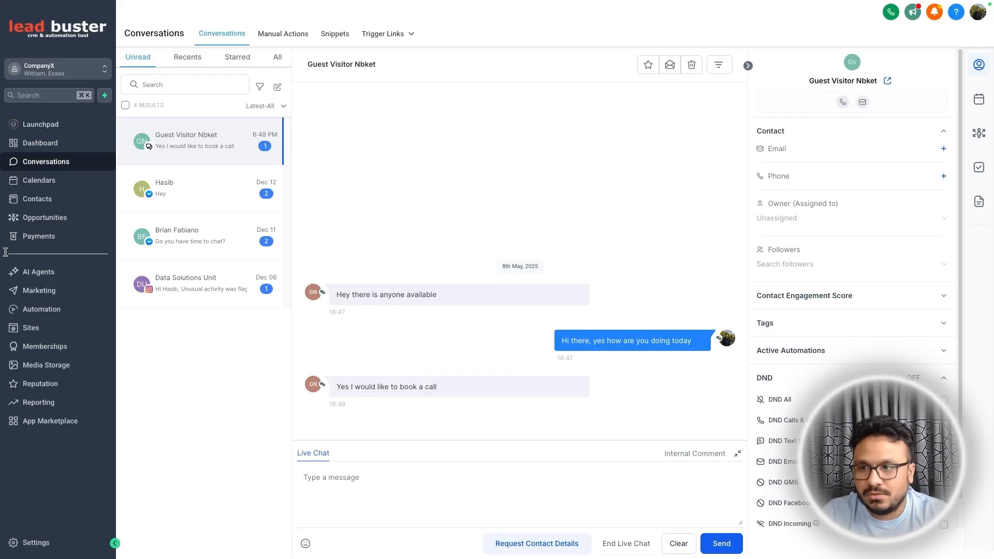
# Create a workflow named 'New Live Chat Message>> Notification'.
pyautogui.click(41, 308)
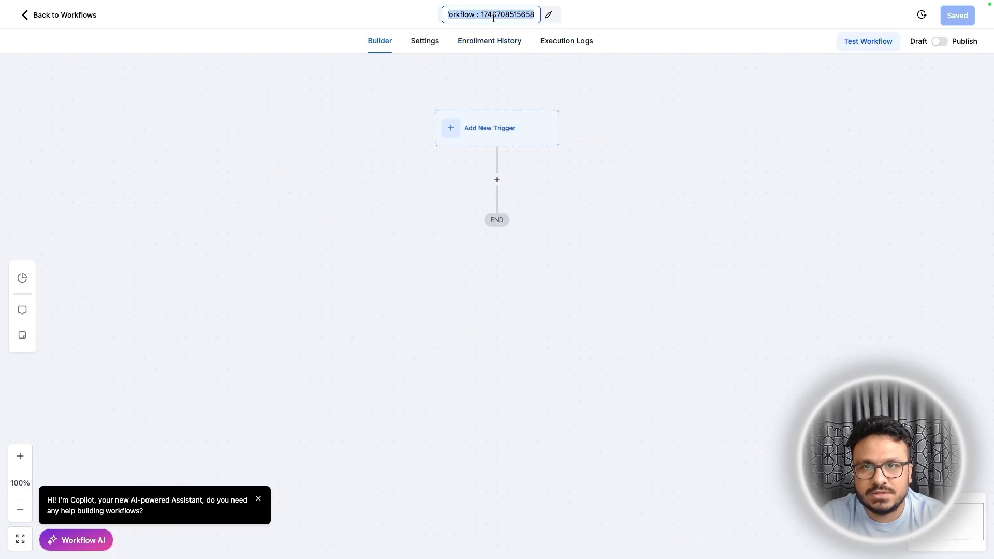
pyautogui.write('New Live')
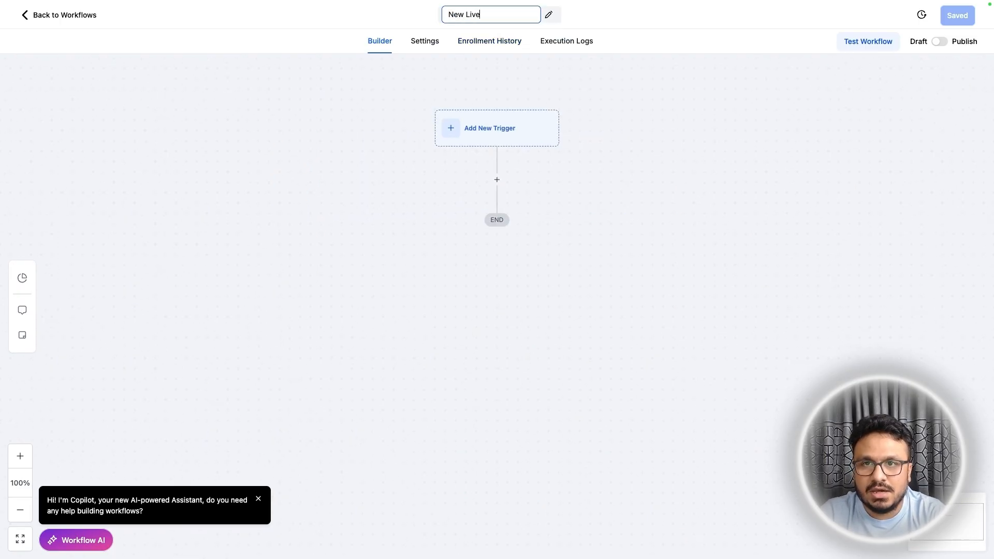
pyautogui.write('Chat Message')
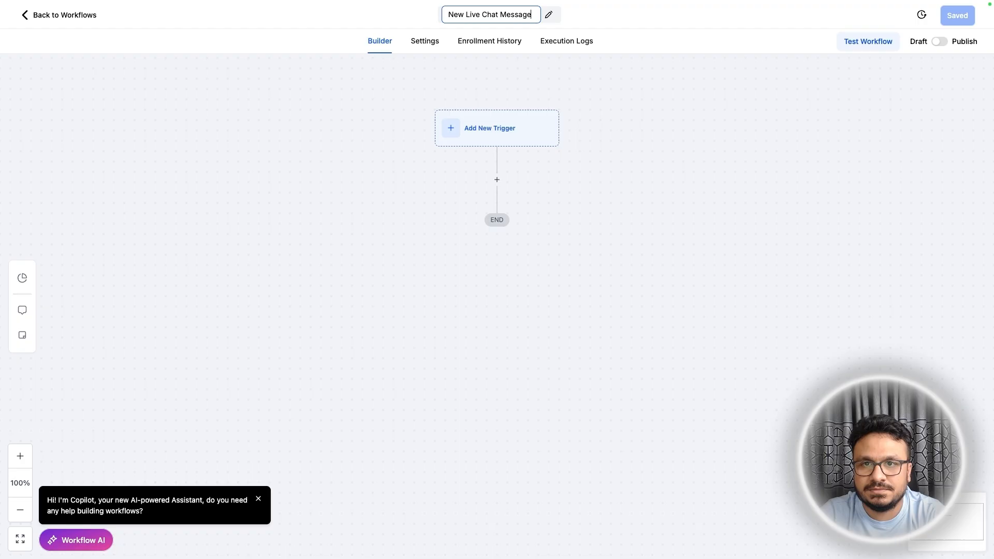
pyautogui.write('>> Notification')
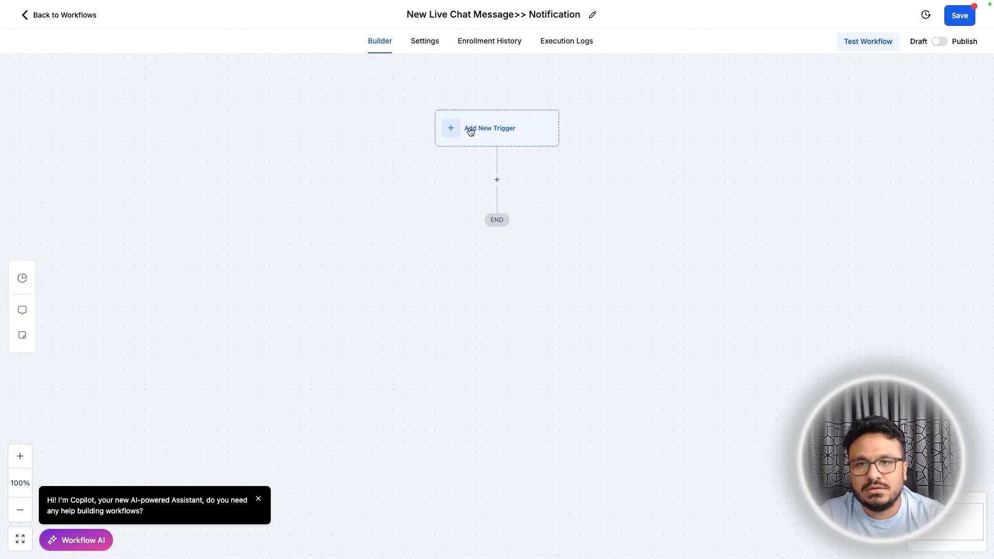
# Add a Customer Replied trigger with a Reply channel filter and save it.
pyautogui.write('custio')
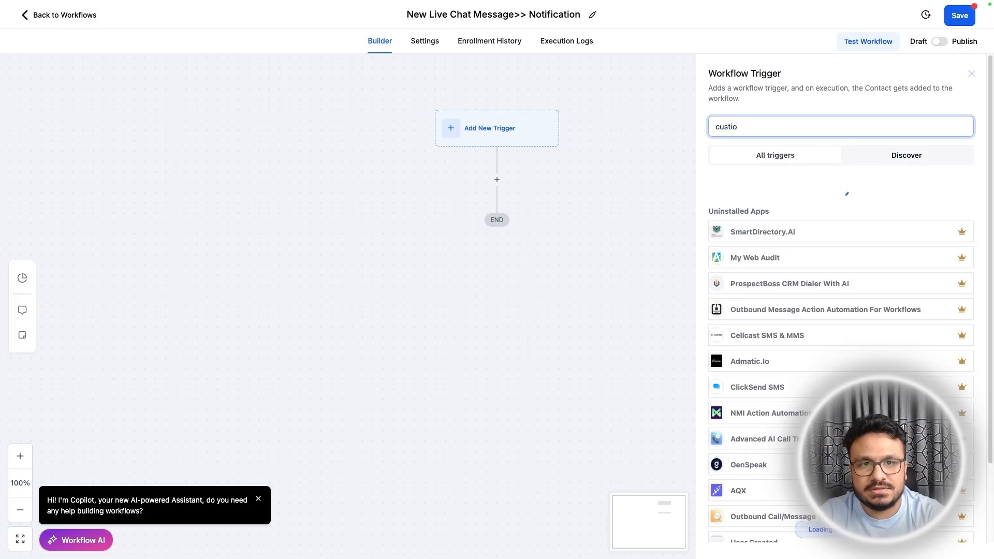
pyautogui.press('Backspace')
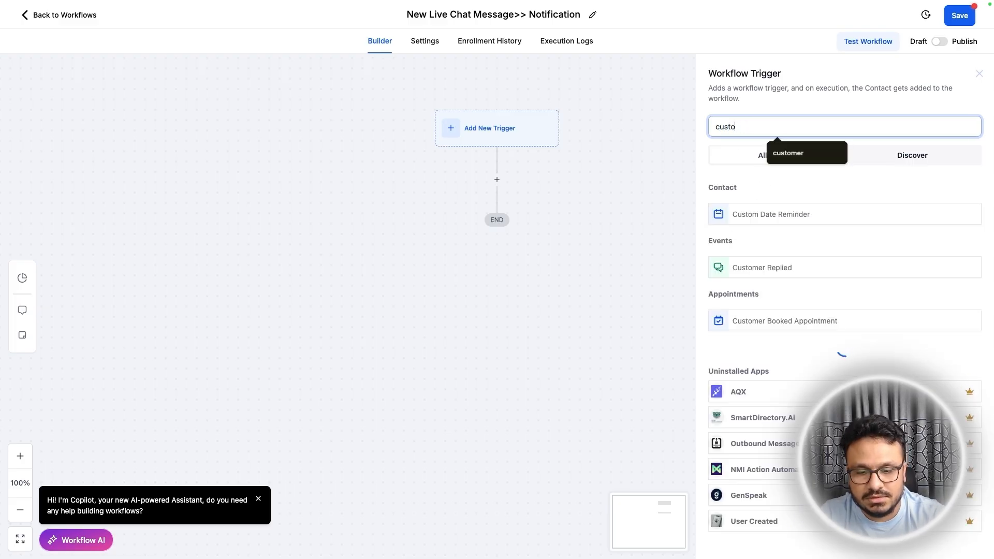
pyautogui.click(761, 267)
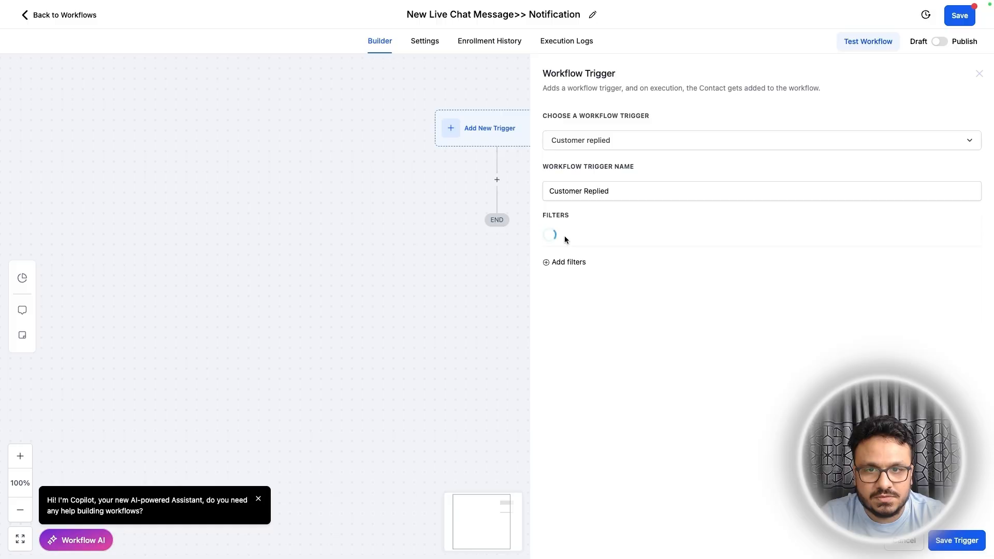
pyautogui.click(563, 262)
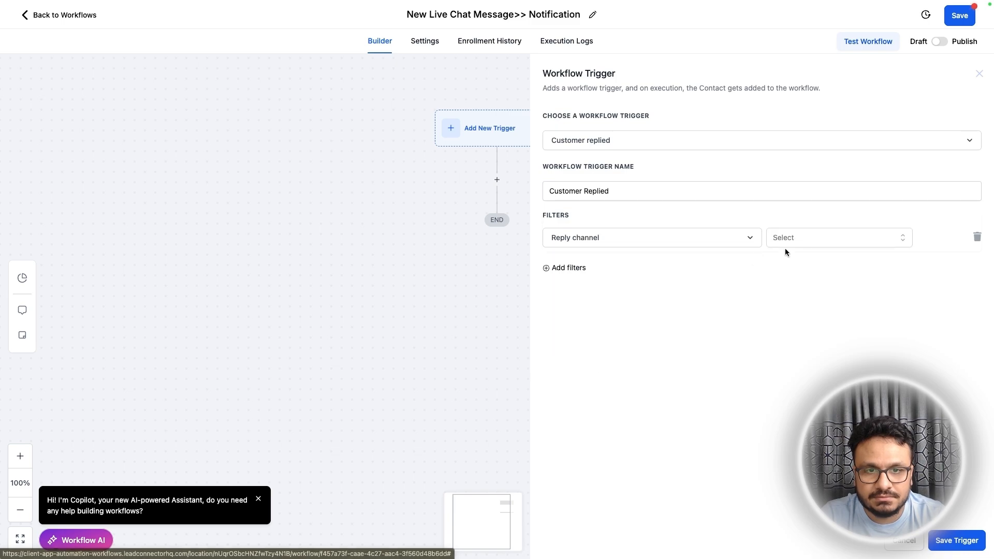
pyautogui.click(837, 237)
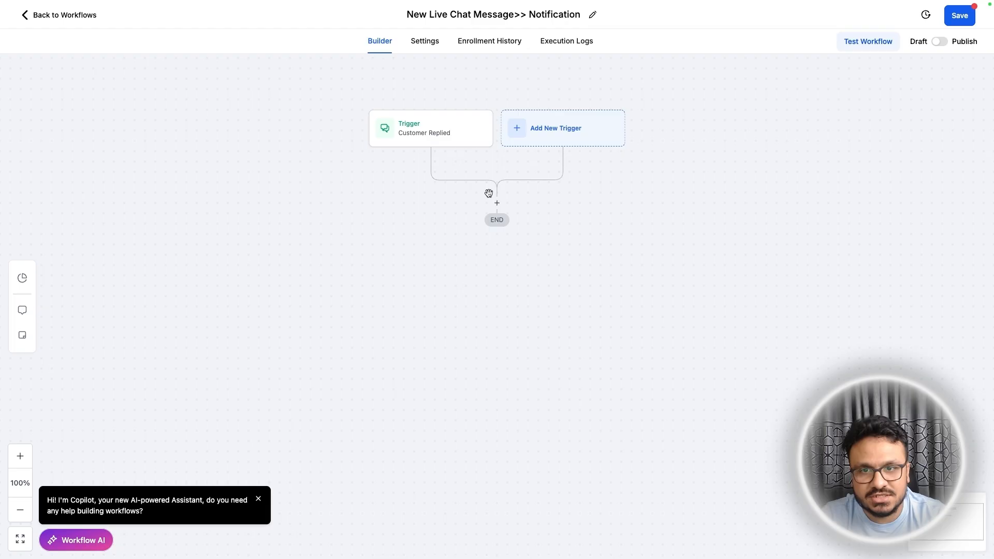
# Add a Send Internal Notification action of type Notification after the trigger.
pyautogui.click(496, 203)
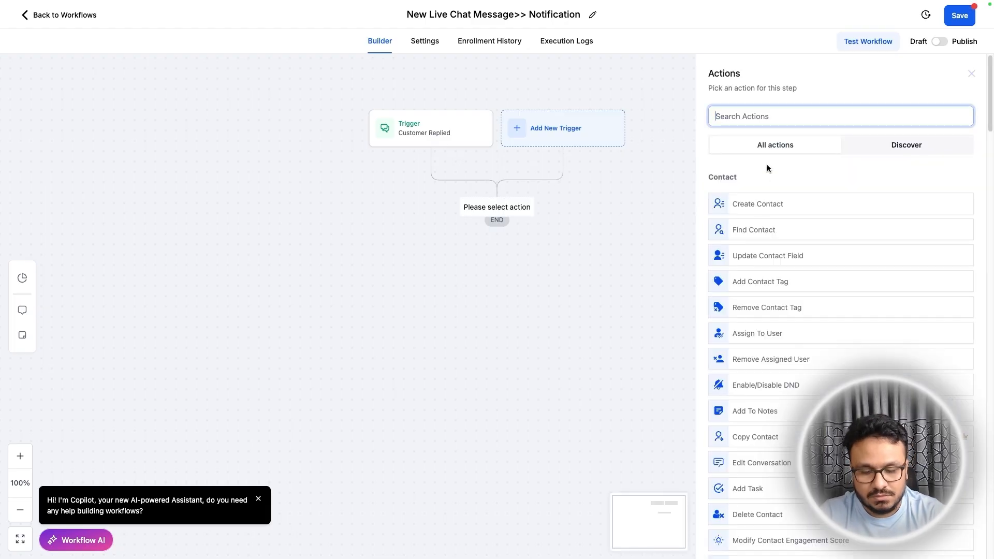
pyautogui.write('noti')
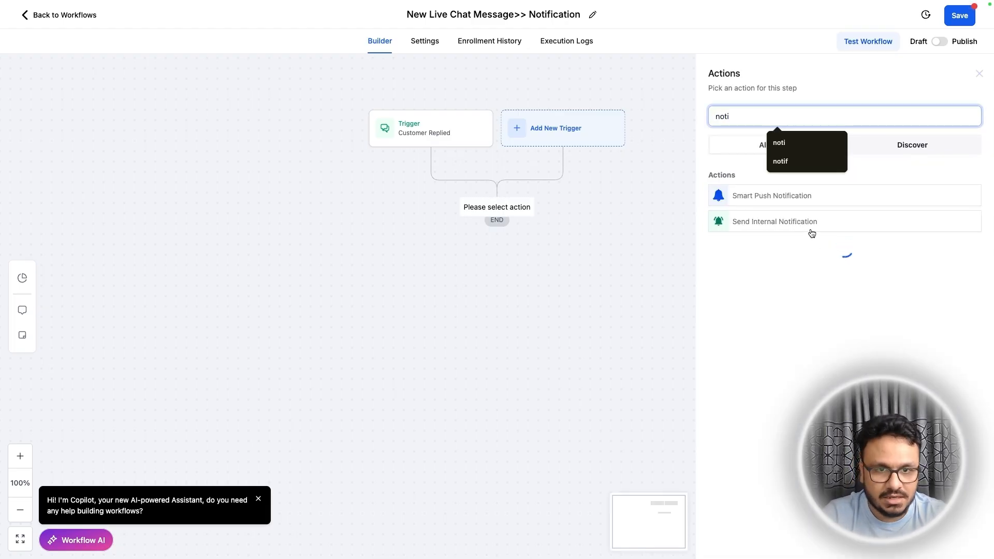
pyautogui.click(775, 221)
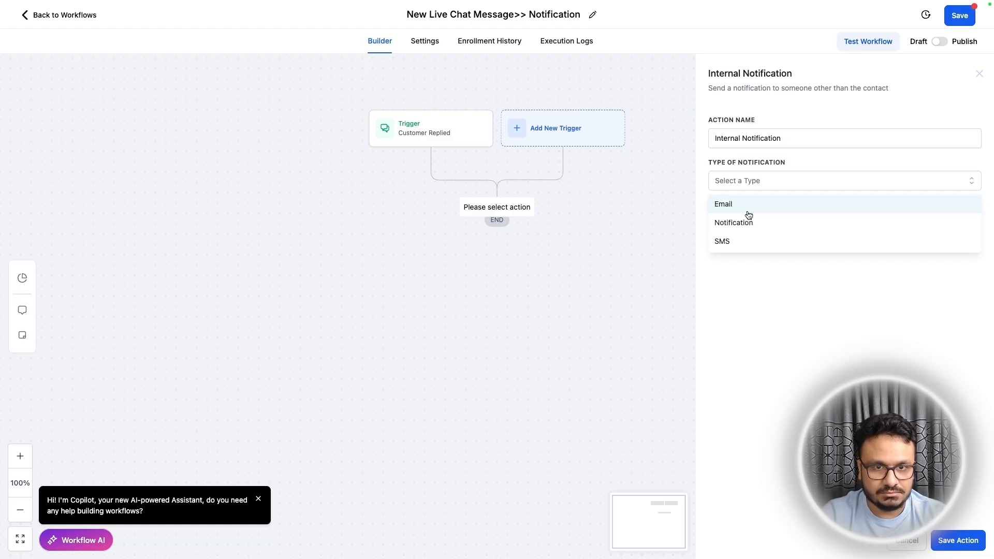
pyautogui.click(733, 222)
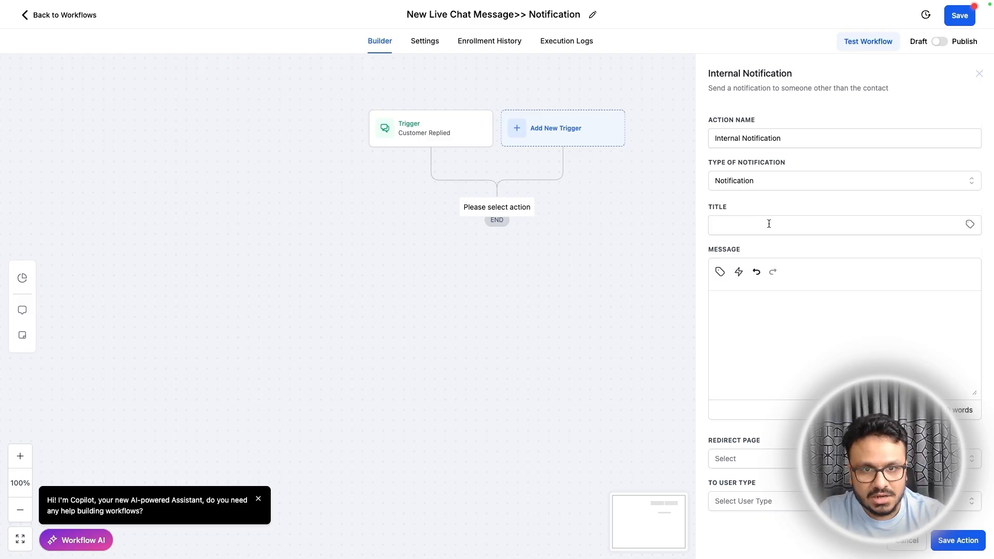
# Title it 'New Live C...', message 'Hi, th... live chat, please respond.', send to All Users and save.
pyautogui.write('New Live Chat Inquiry')
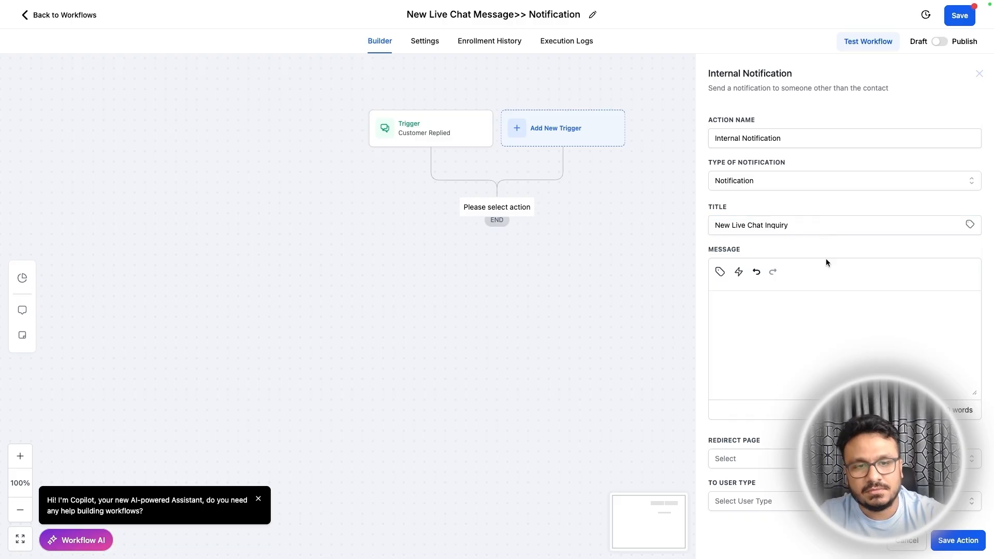
pyautogui.write('Hi, there is a new inquiry on the website')
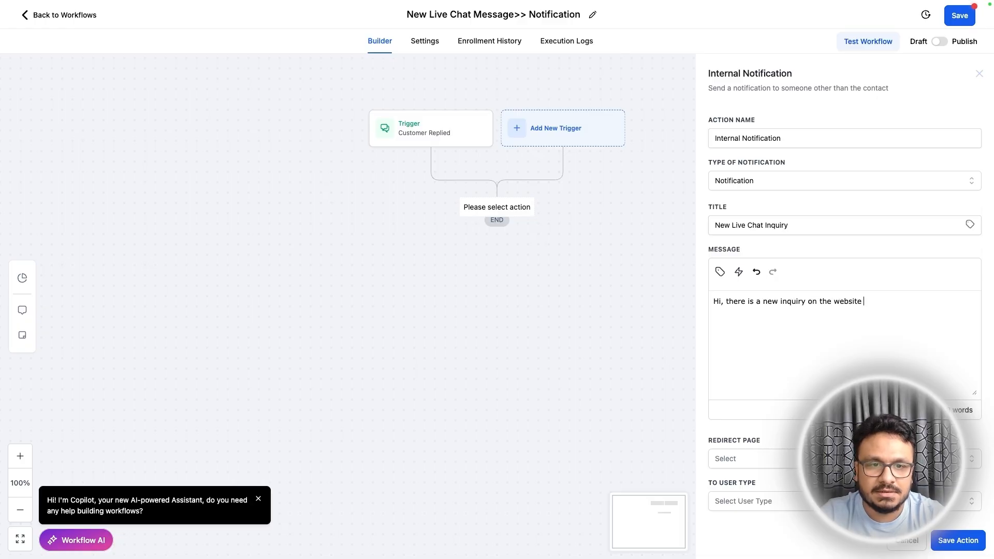
pyautogui.write('live chat')
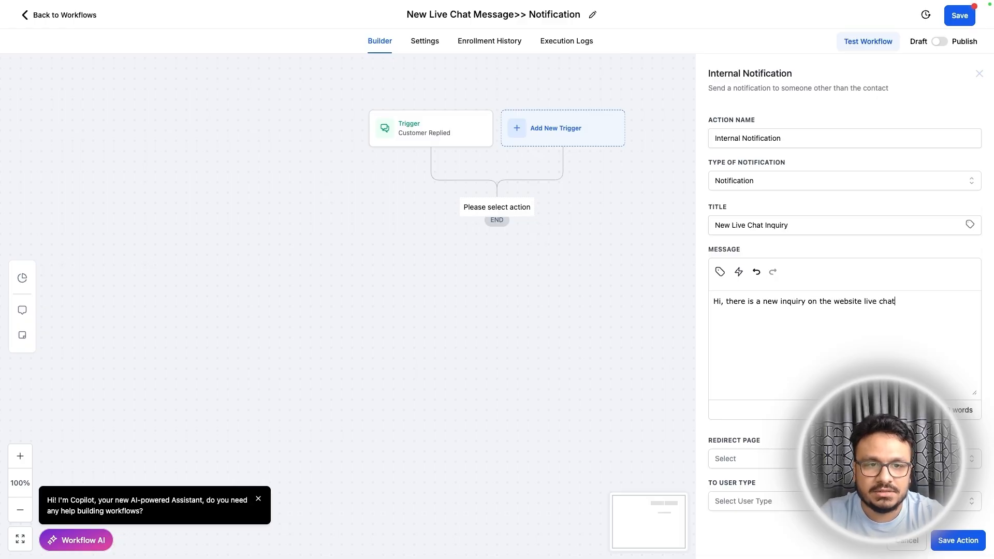
pyautogui.write(', please respond.')
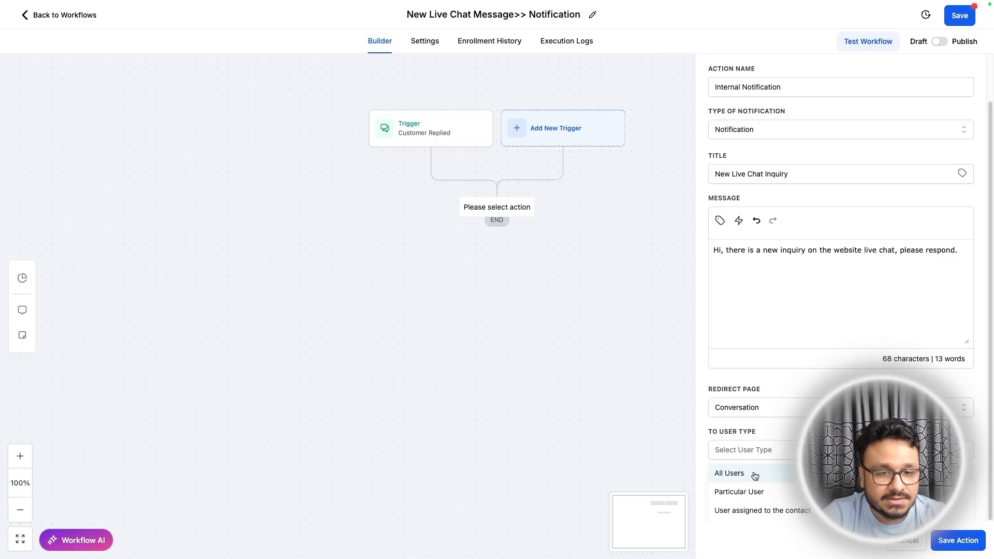
pyautogui.click(729, 473)
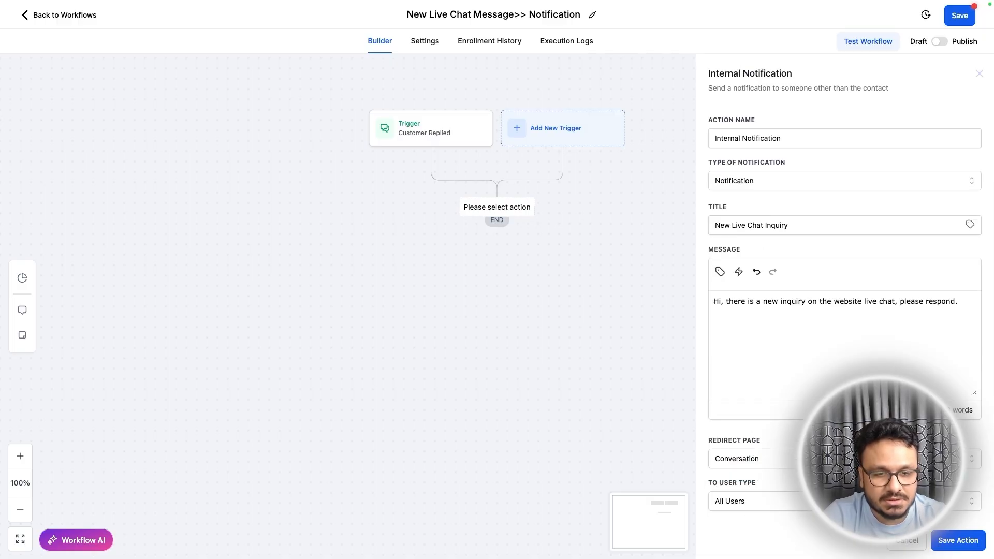
pyautogui.click(957, 541)
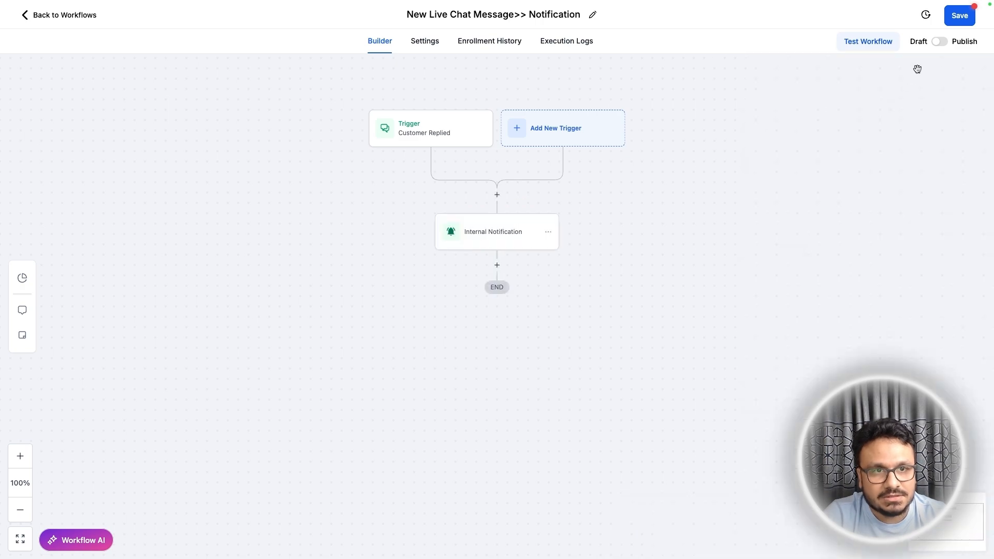
# Switch the workflow's Publish toggle on.
pyautogui.click(939, 41)
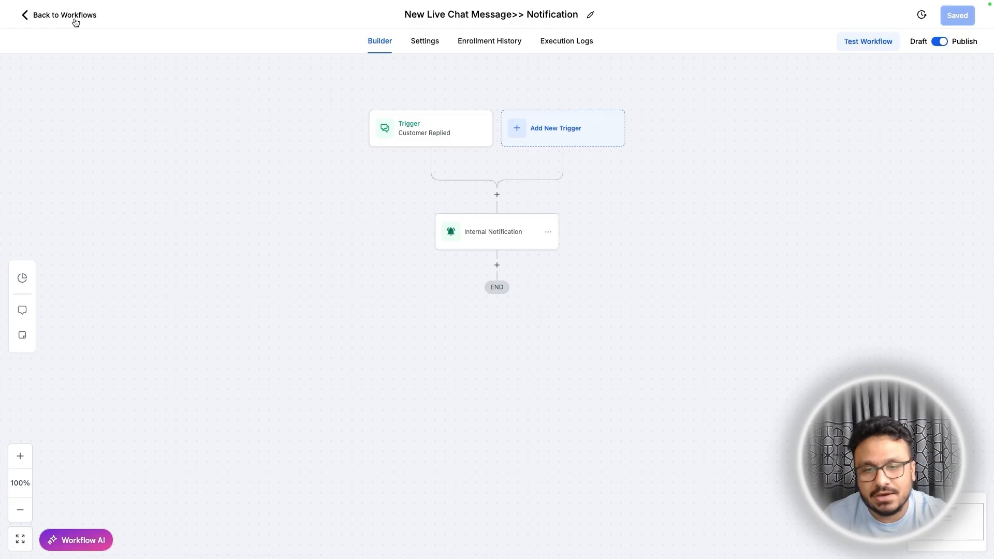
pyautogui.moveTo(63, 14)
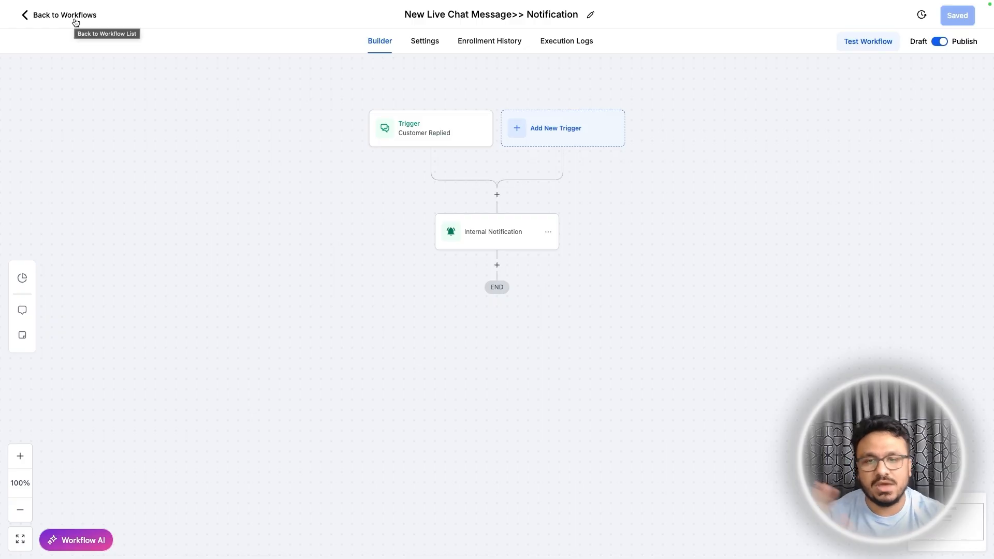